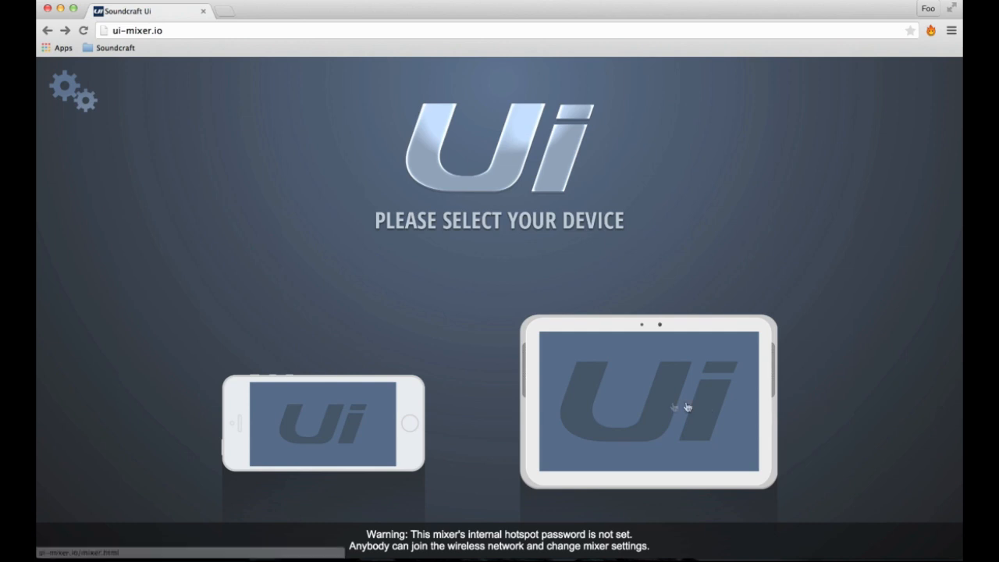
# Step: Choose the tablet layout to show faders for CH 1 to CH 11 and the master
pyautogui.click(648, 404)
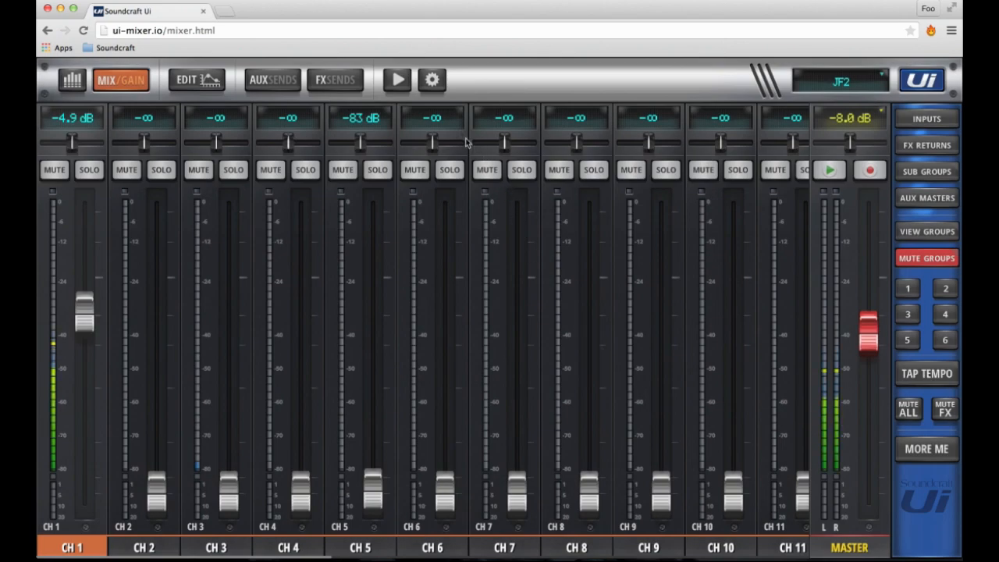
# Step: Open Settings and scroll through the global, GUI performance, local and button function options
pyautogui.click(431, 80)
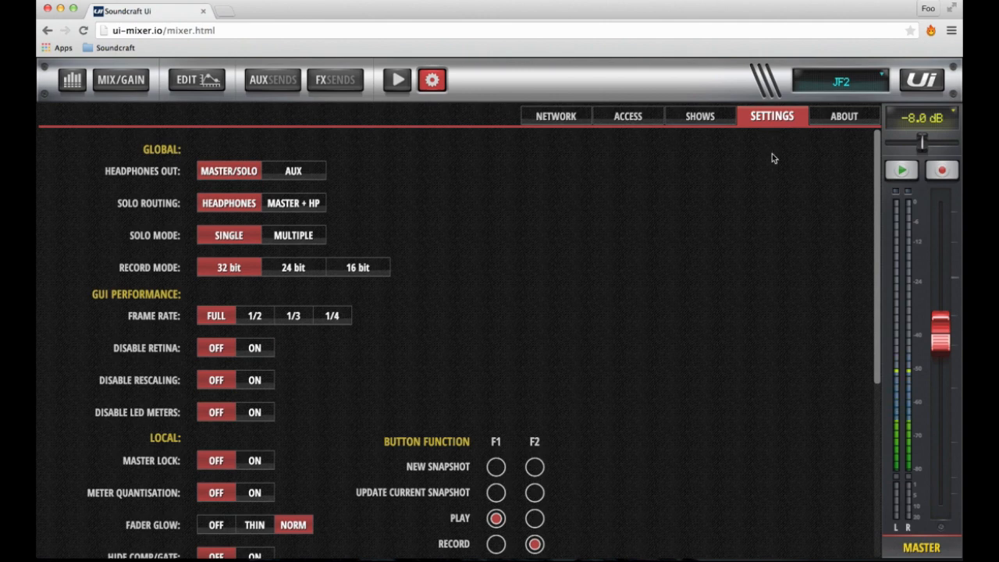
pyautogui.scroll(-3)
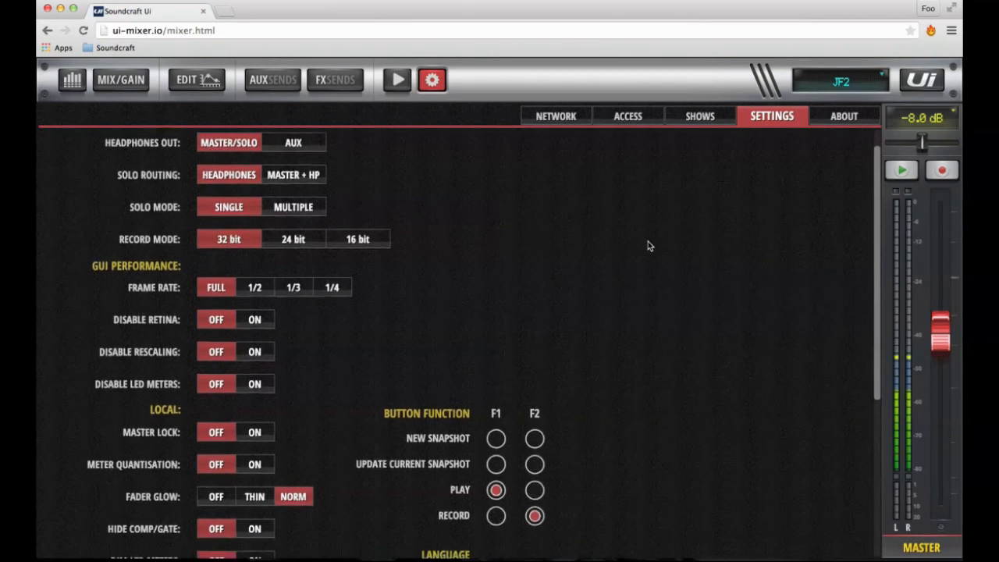
pyautogui.scroll(-3)
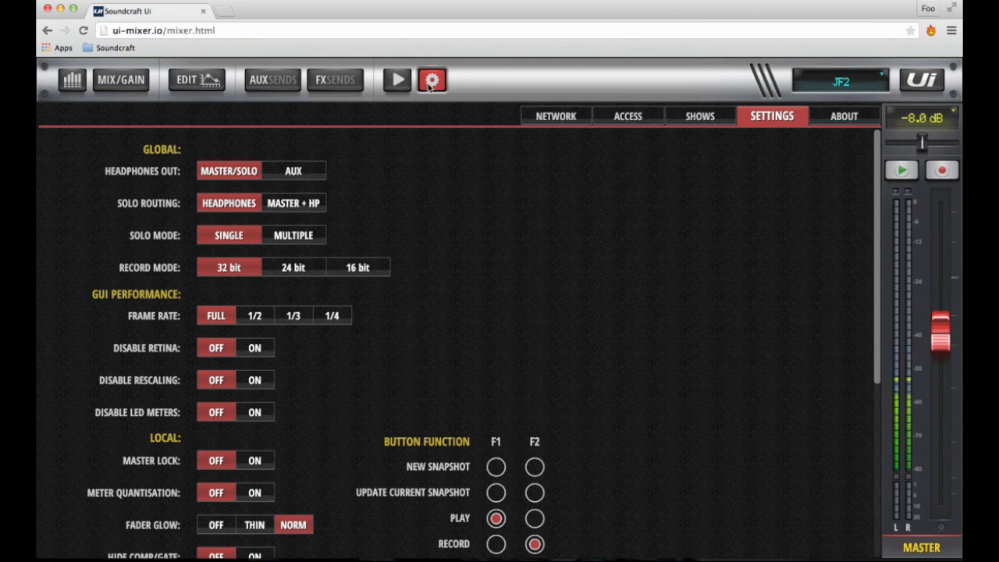
# Step: Switch Headphones Out in Settings from MASTER/SOLO to AUX
pyautogui.click(120, 80)
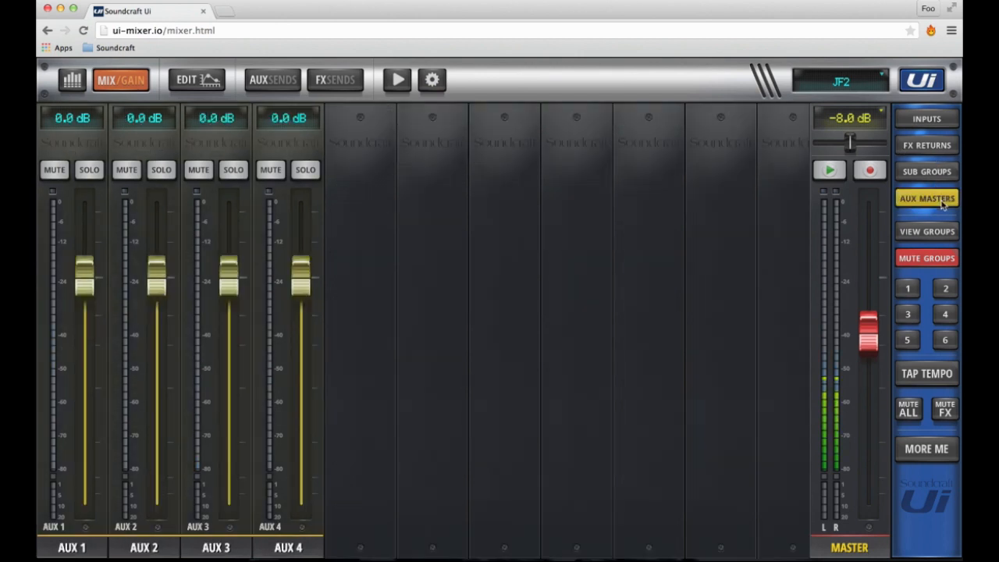
pyautogui.moveTo(47, 362)
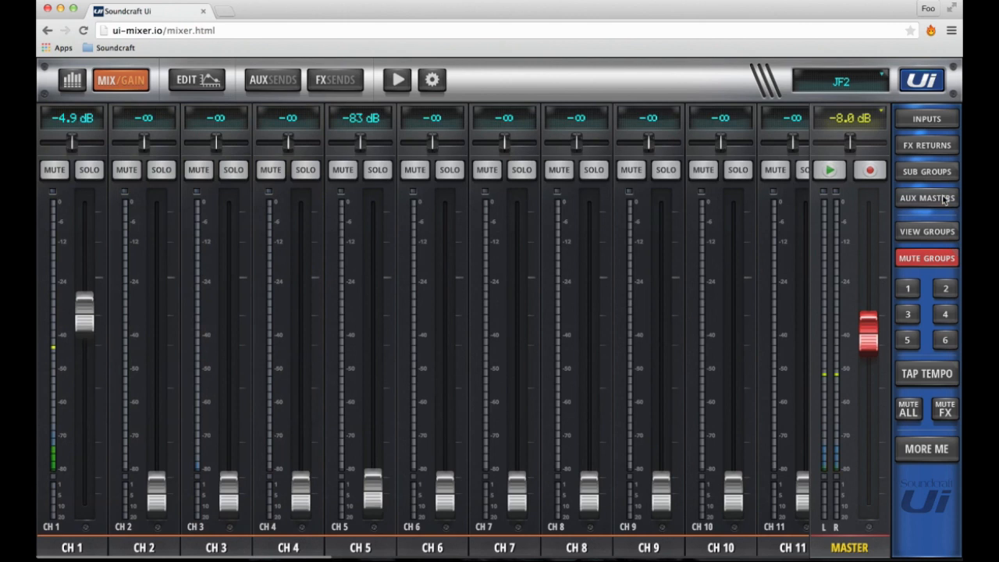
pyautogui.click(432, 80)
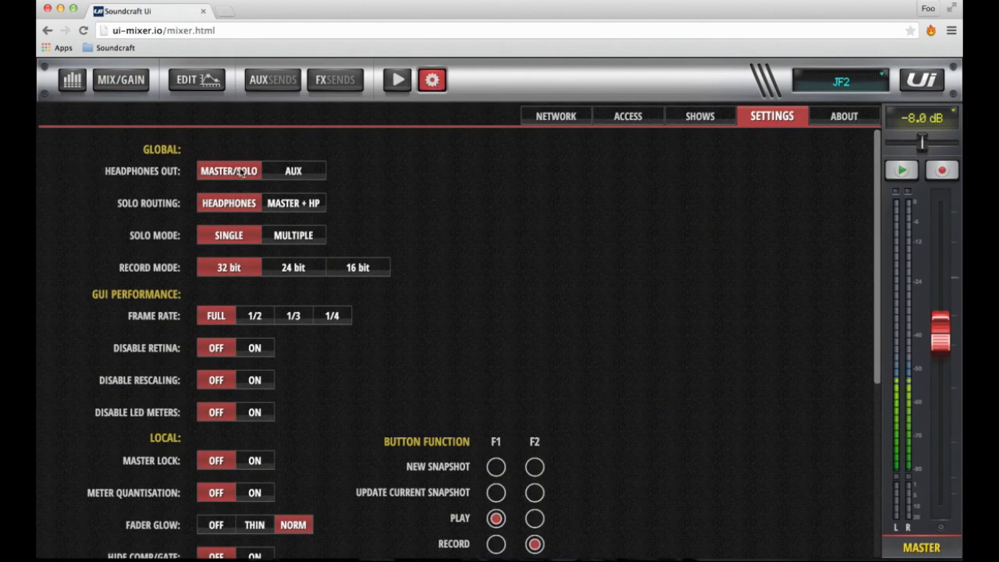
pyautogui.click(294, 170)
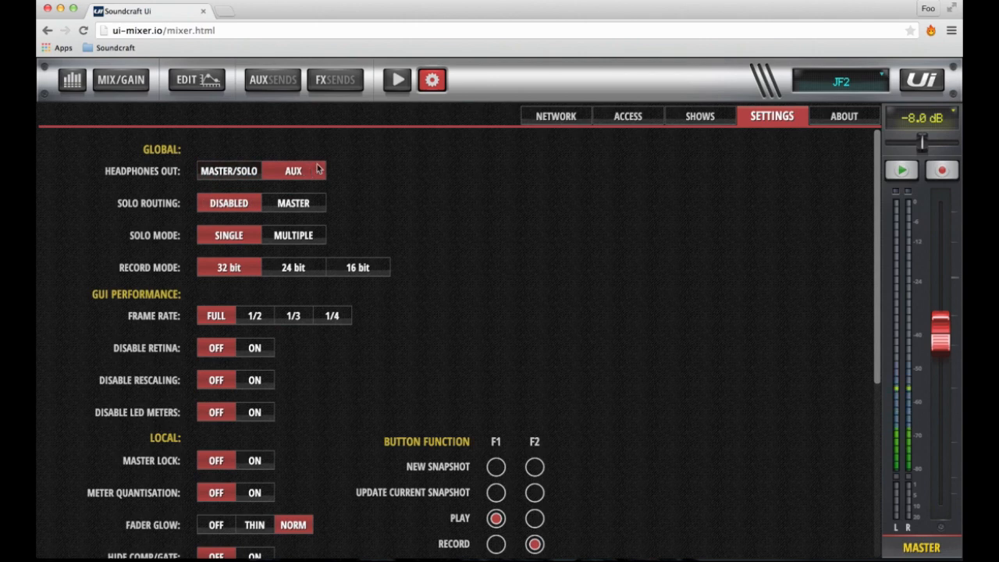
# Step: Check Aux Masters for AUX 5 and AUX 6 as HP L/R, then return to Settings
pyautogui.click(120, 80)
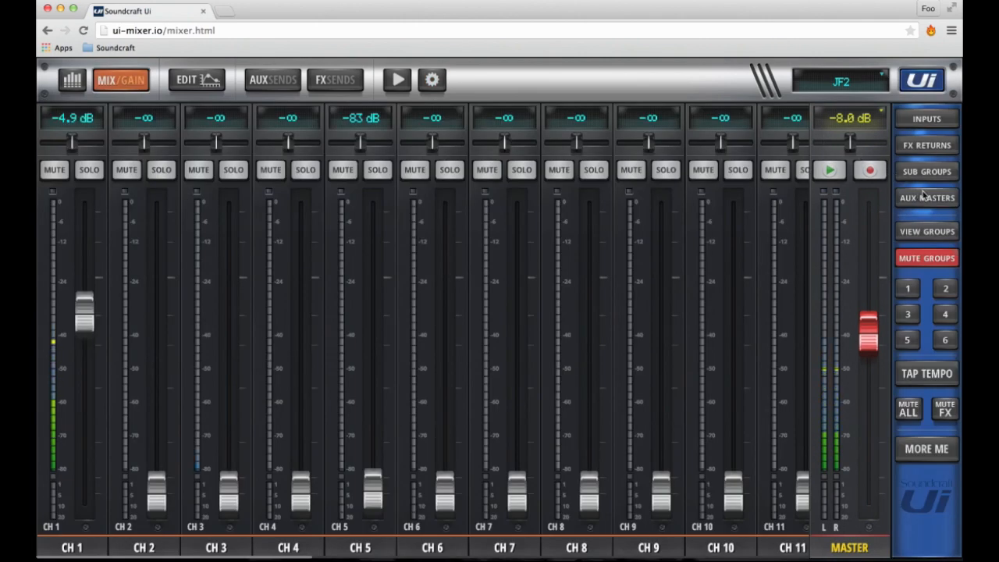
pyautogui.click(927, 197)
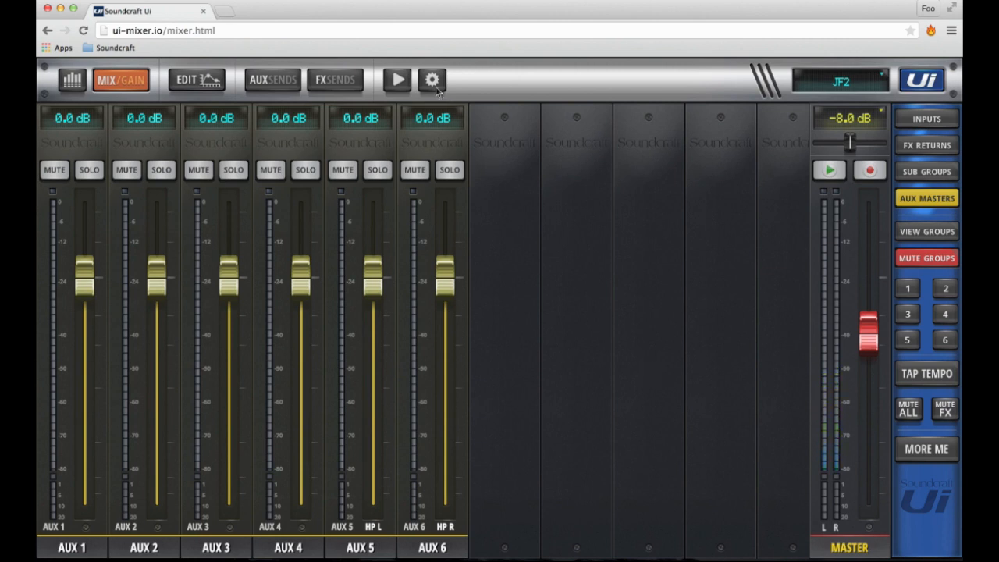
pyautogui.click(431, 80)
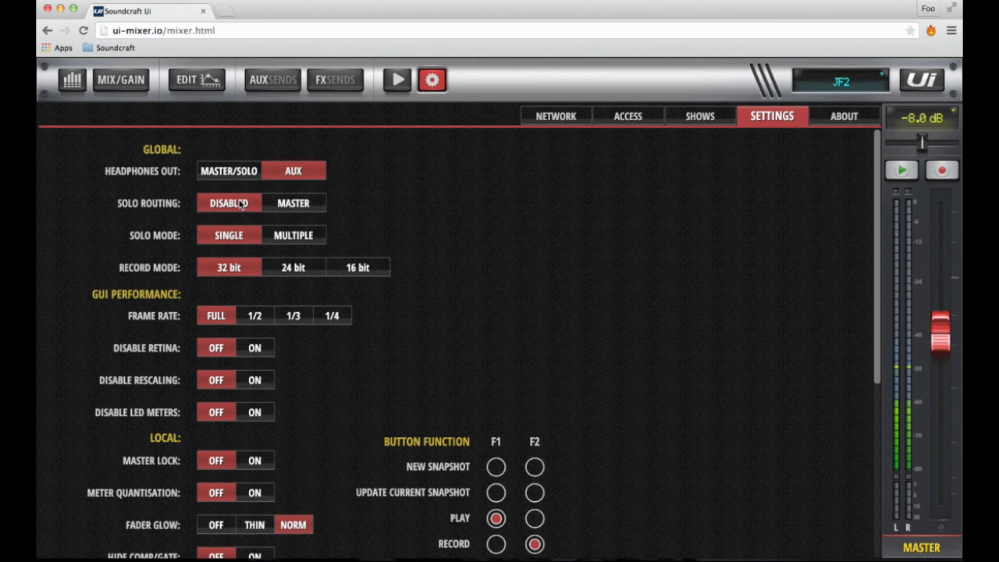
# Step: Set Headphones Out back to MASTER/SOLO, leaving solo routing on HEADPHONES
pyautogui.click(293, 203)
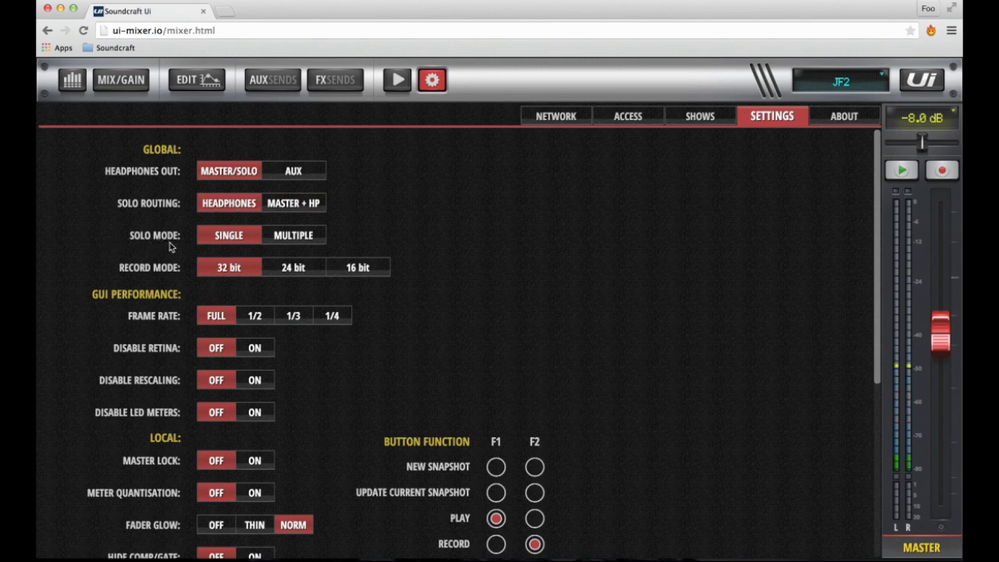
# Step: Toggle Solo Mode between SINGLE and MULTIPLE, testing channel solos, ending on MULTIPLE
pyautogui.click(293, 235)
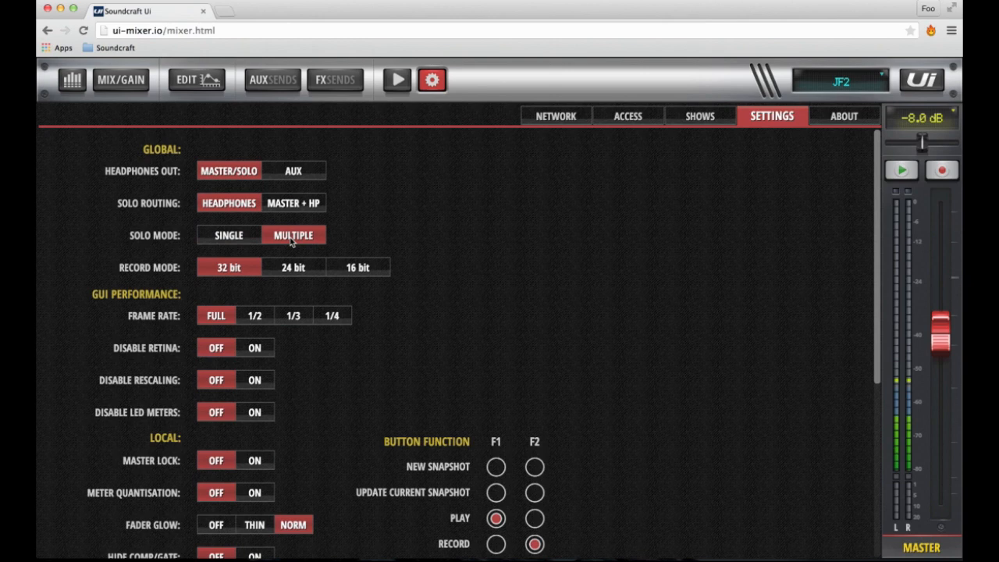
pyautogui.click(229, 235)
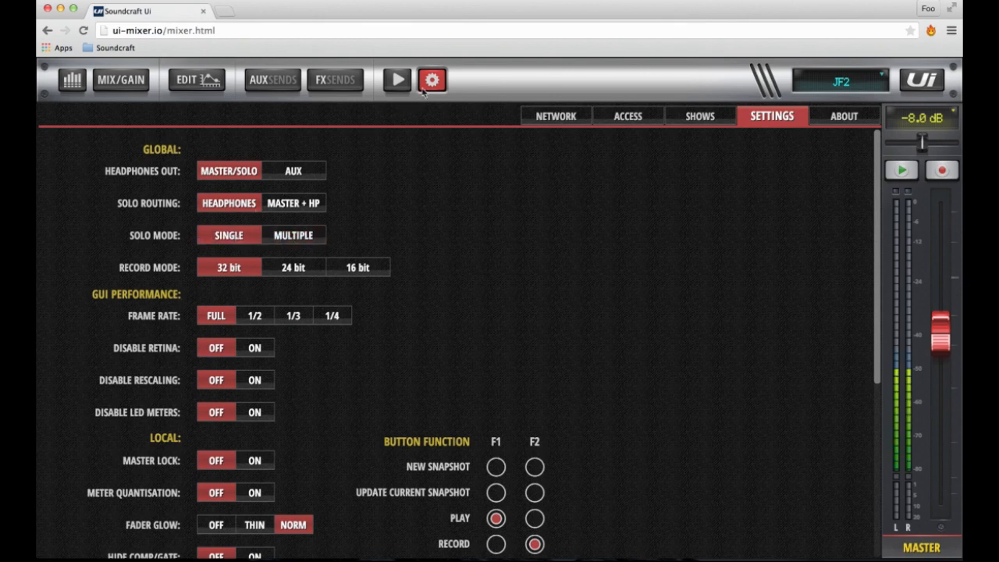
pyautogui.click(121, 79)
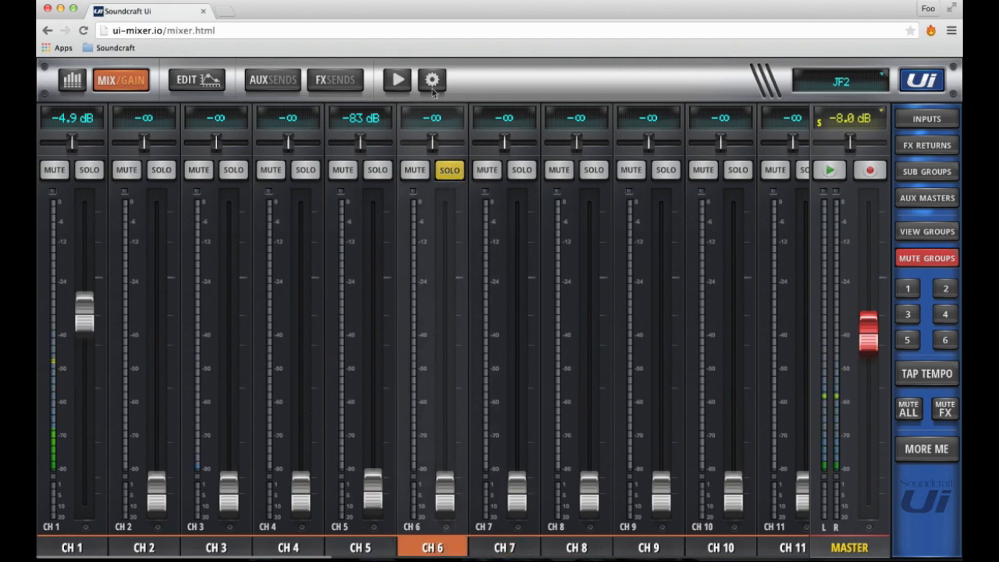
pyautogui.click(432, 80)
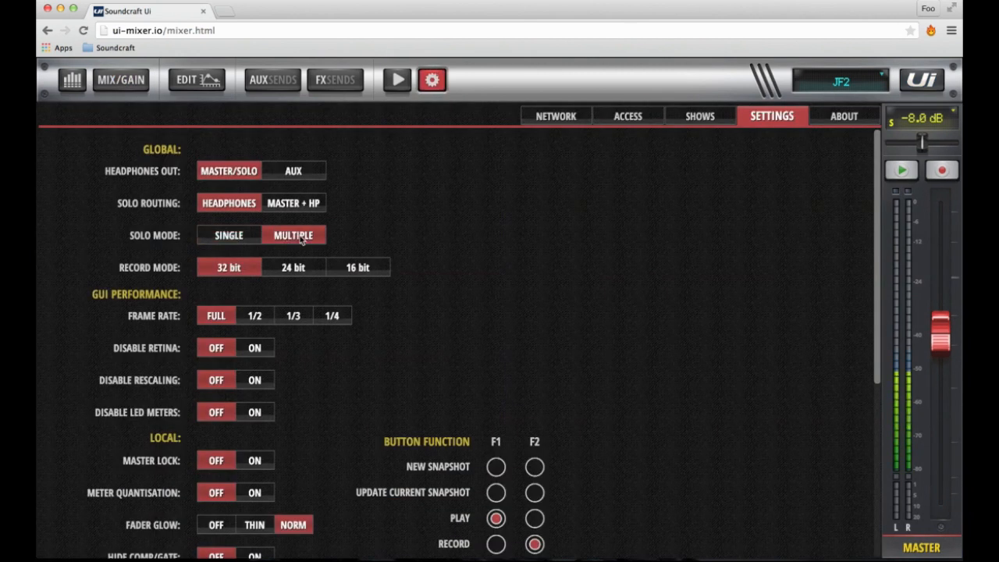
pyautogui.click(121, 80)
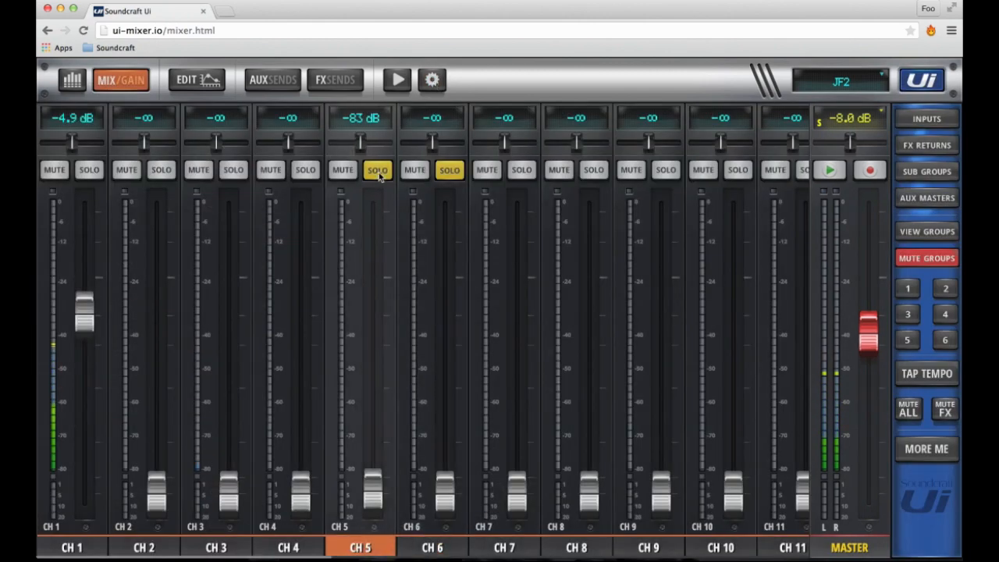
pyautogui.click(306, 170)
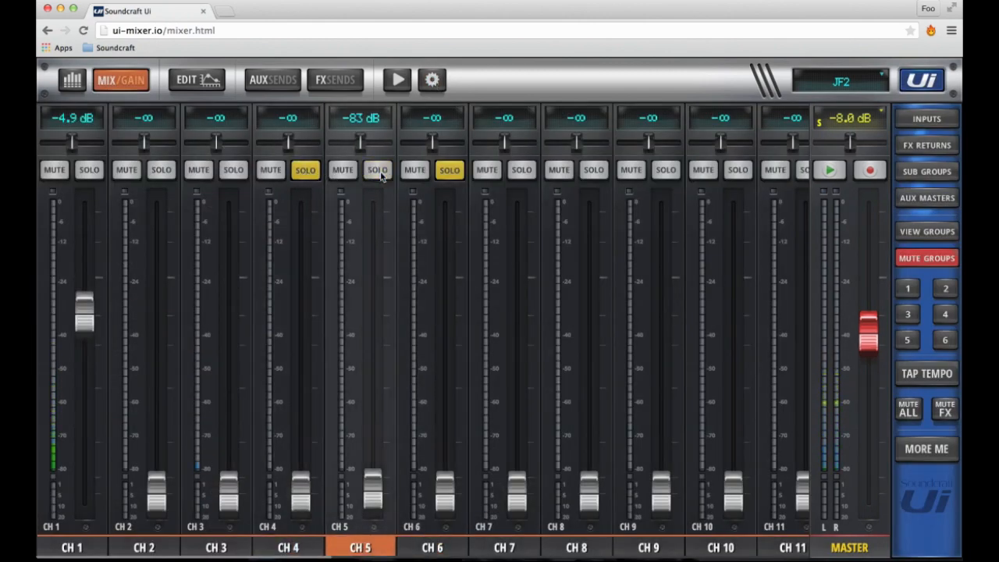
pyautogui.click(431, 79)
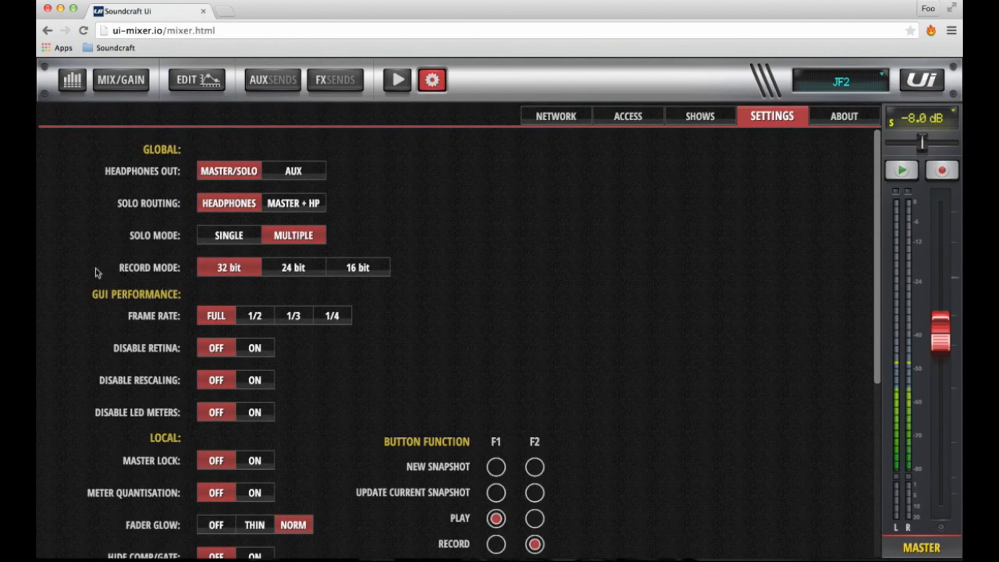
pyautogui.moveTo(203, 257)
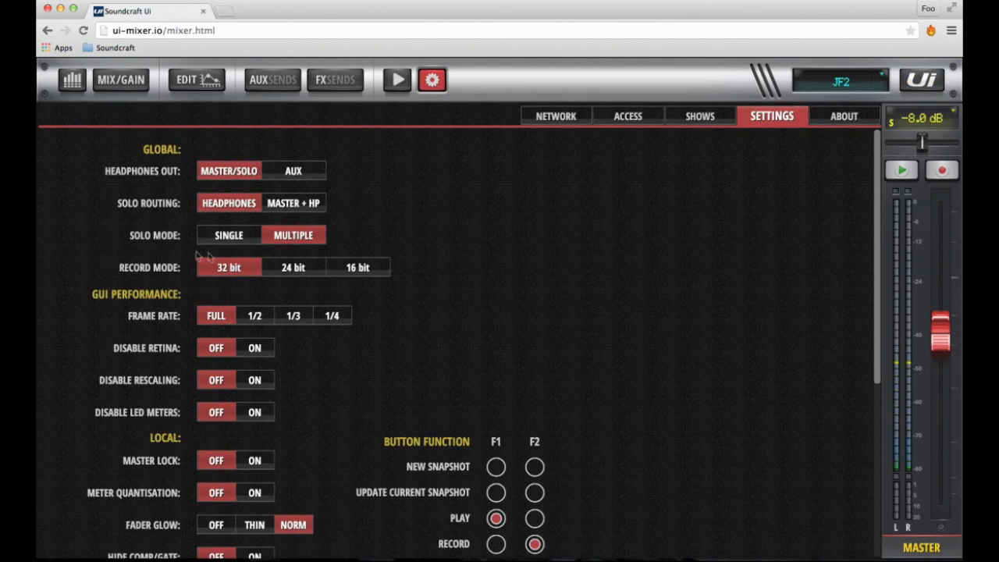
# Step: Try 24 bit Record Mode, then switch back to 32 bit
pyautogui.click(292, 267)
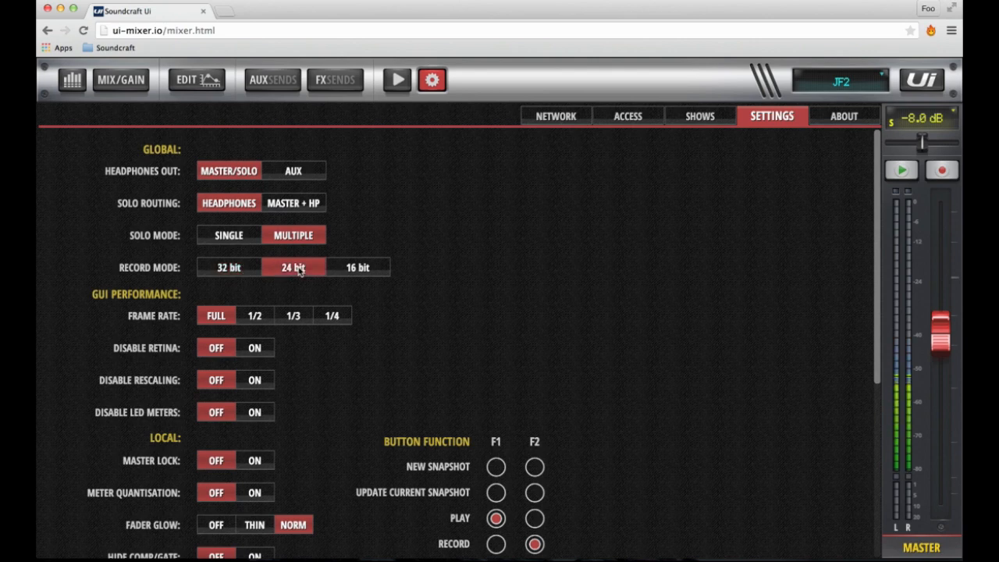
pyautogui.click(358, 267)
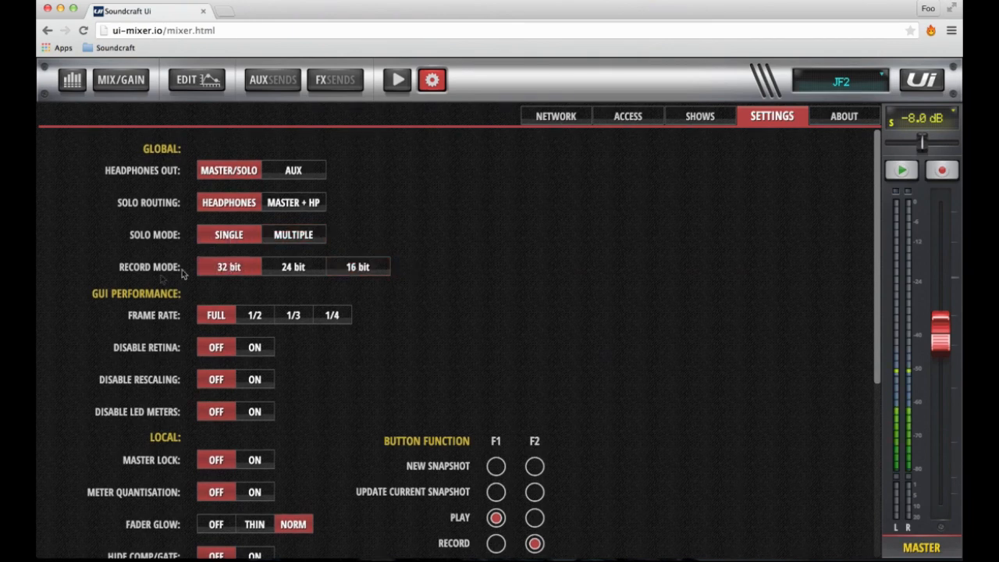
pyautogui.moveTo(88, 317)
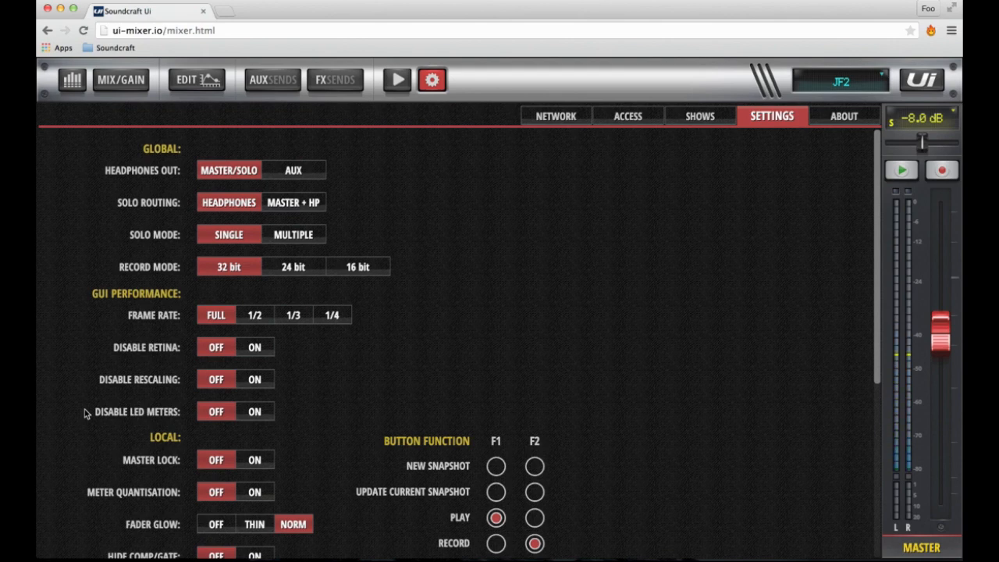
pyautogui.moveTo(189, 318)
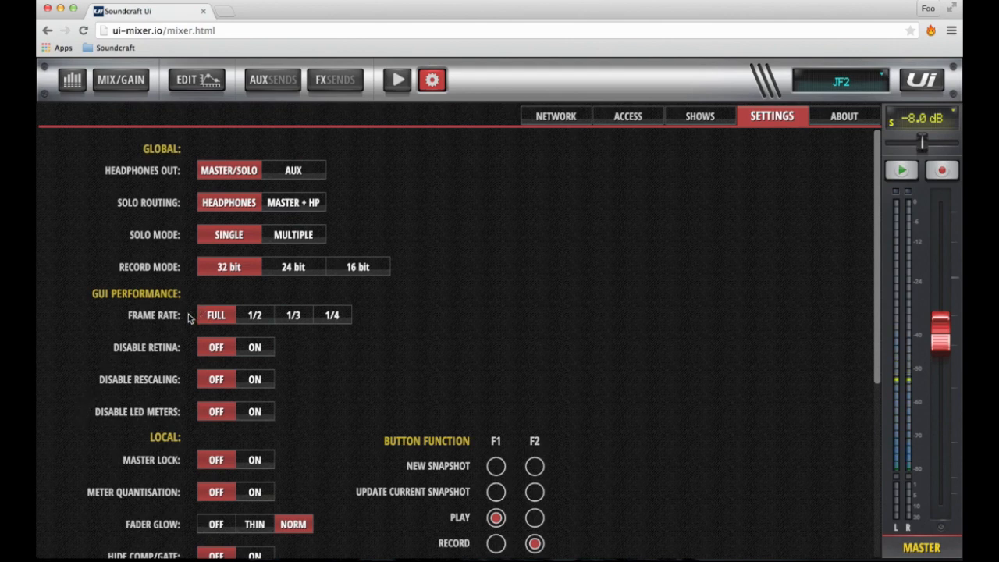
pyautogui.moveTo(187, 352)
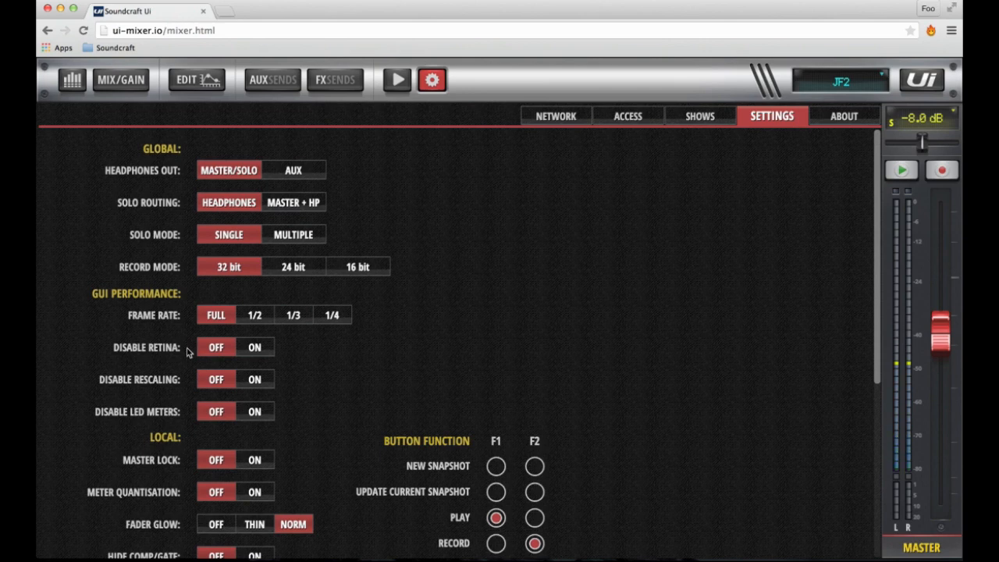
pyautogui.moveTo(188, 384)
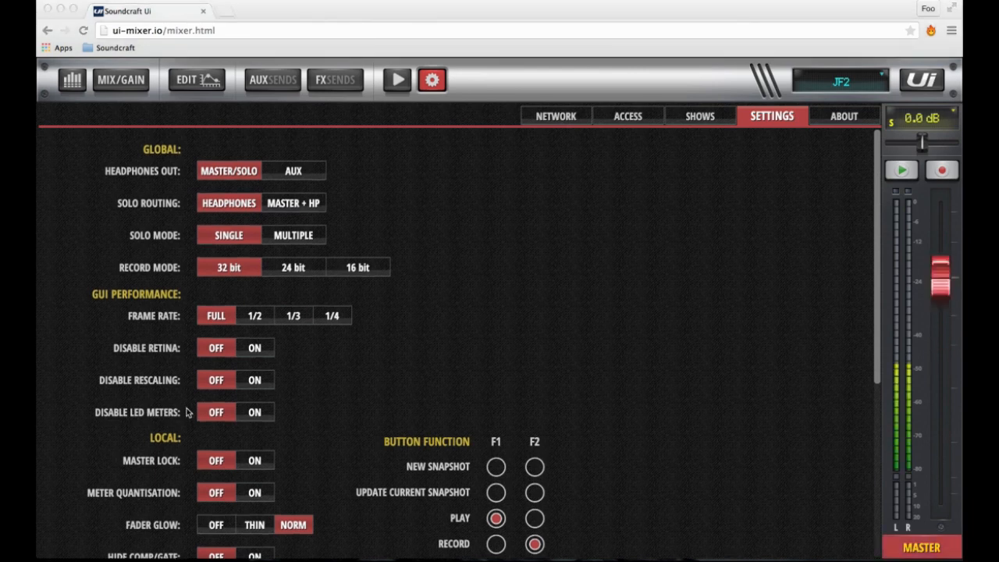
# Step: Scroll down to the remaining Local options, Utility preset import/export and Language
pyautogui.scroll(-3)
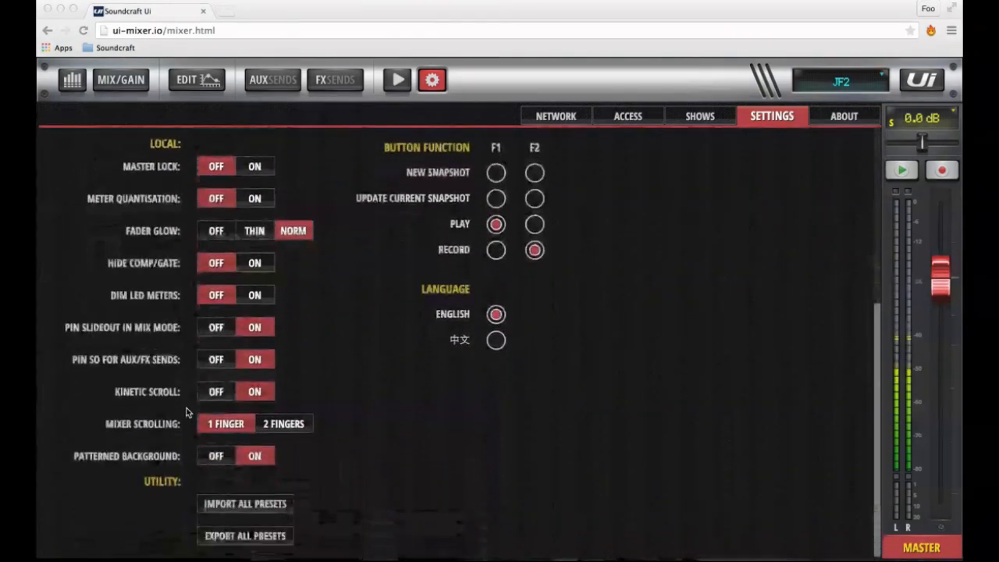
pyautogui.moveTo(62, 287)
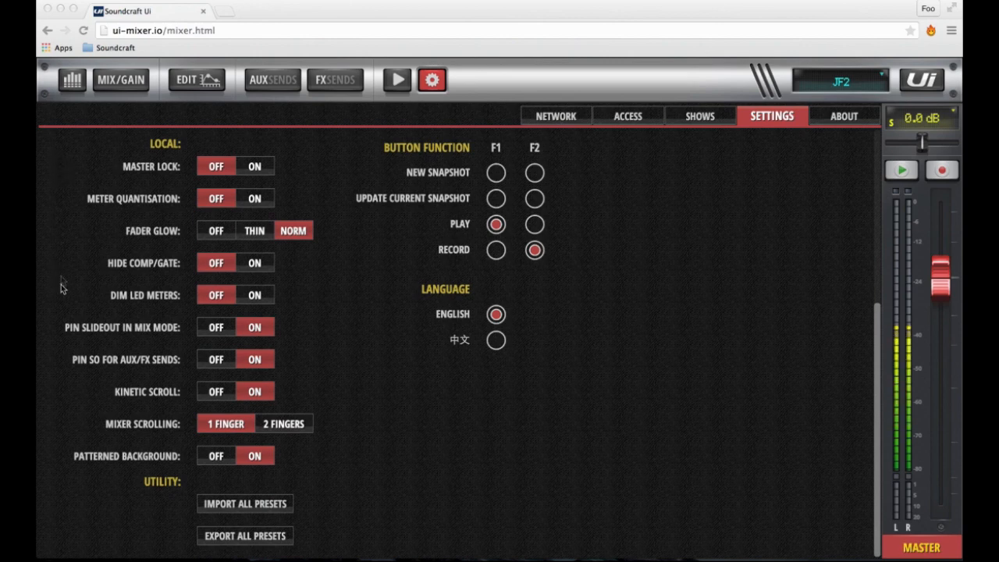
pyautogui.moveTo(66, 470)
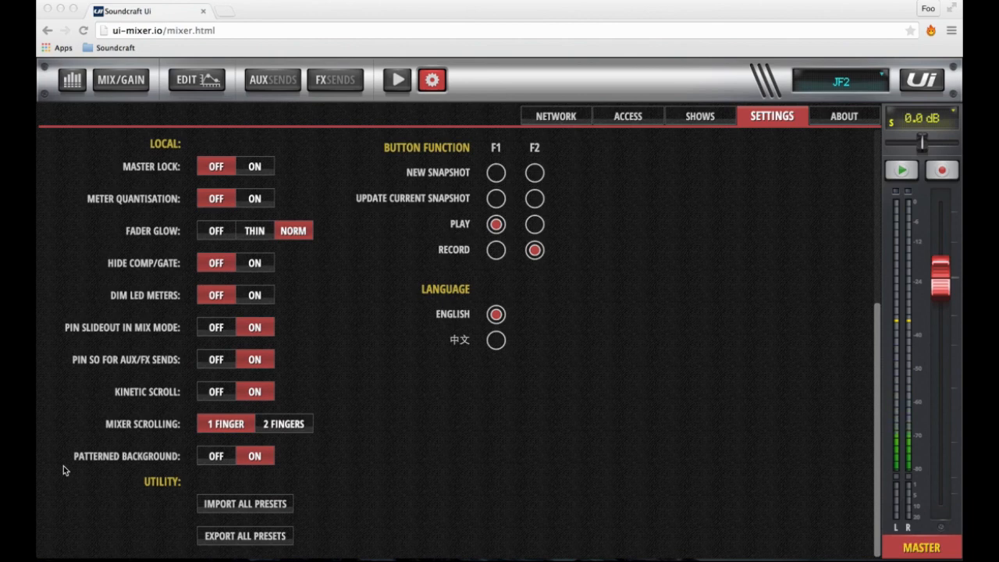
pyautogui.moveTo(62, 464)
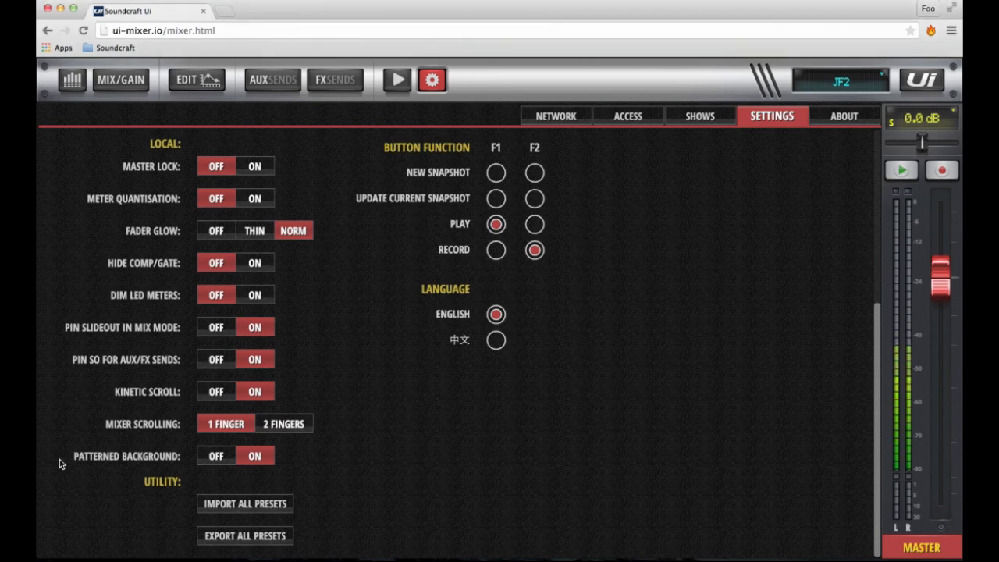
pyautogui.moveTo(238, 164)
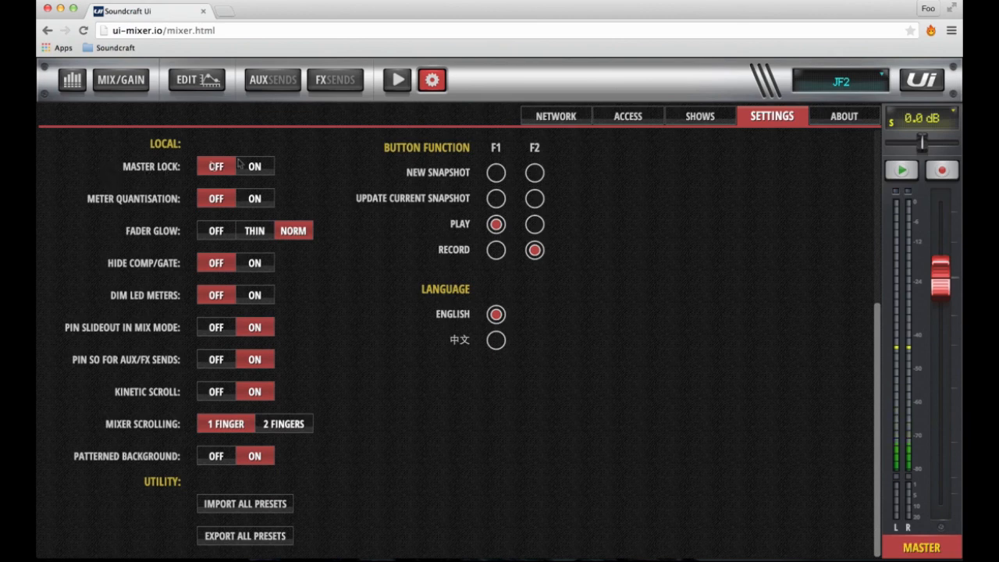
# Step: Turn Master Lock on, then drag the Master fader down and back to 0.2 dB
pyautogui.click(254, 166)
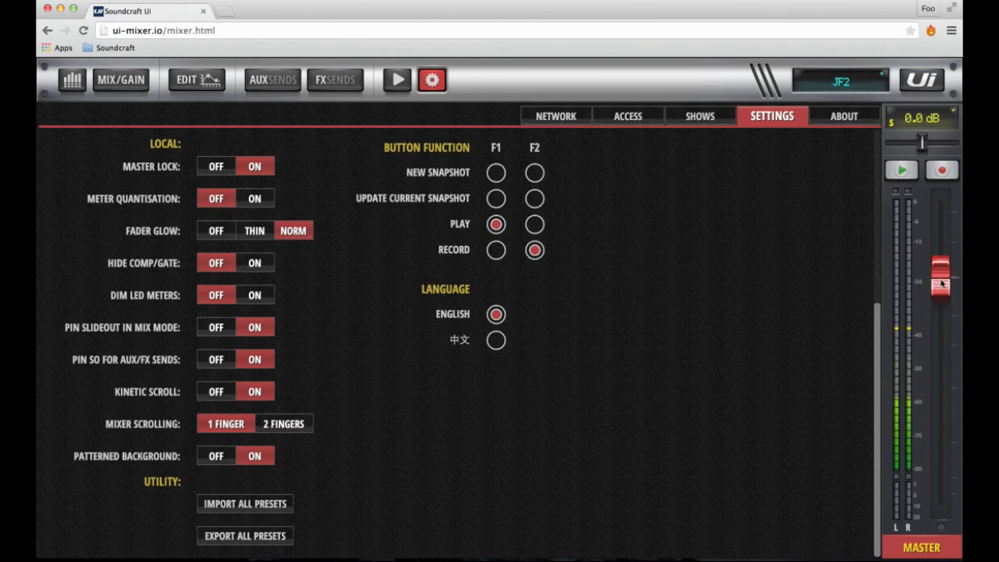
pyautogui.moveTo(941, 281); pyautogui.dragTo(941, 332)
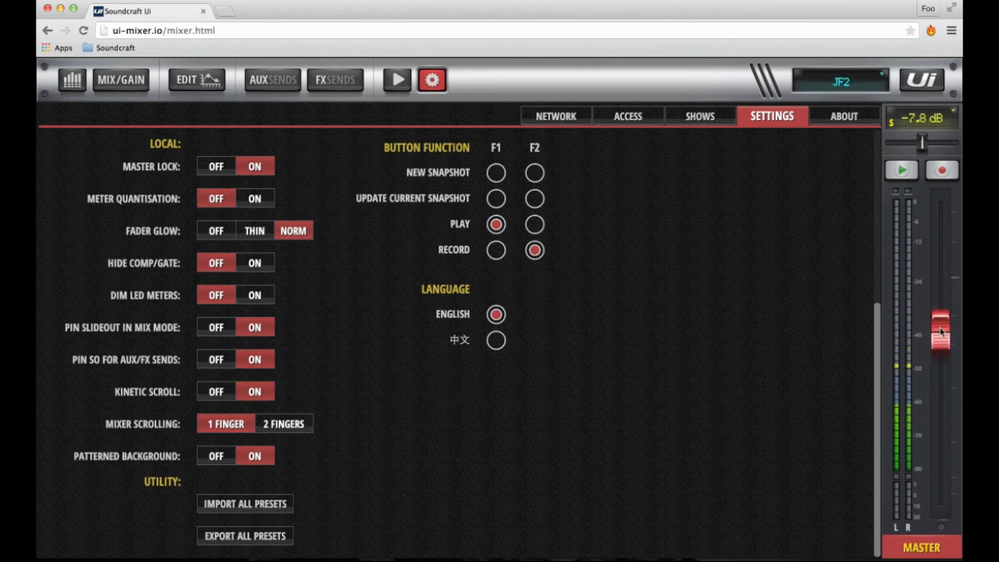
pyautogui.moveTo(941, 332); pyautogui.dragTo(941, 282)
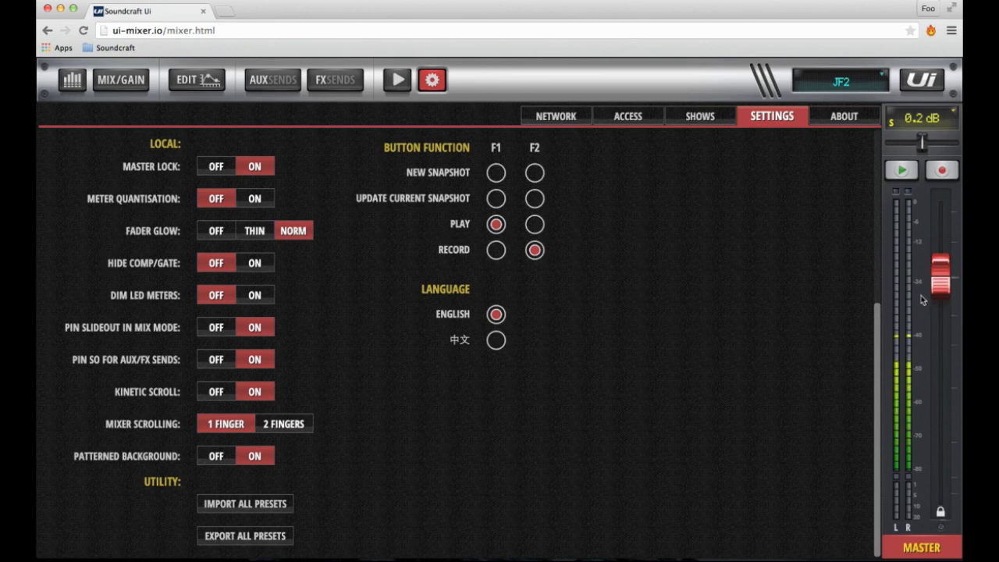
pyautogui.click(215, 230)
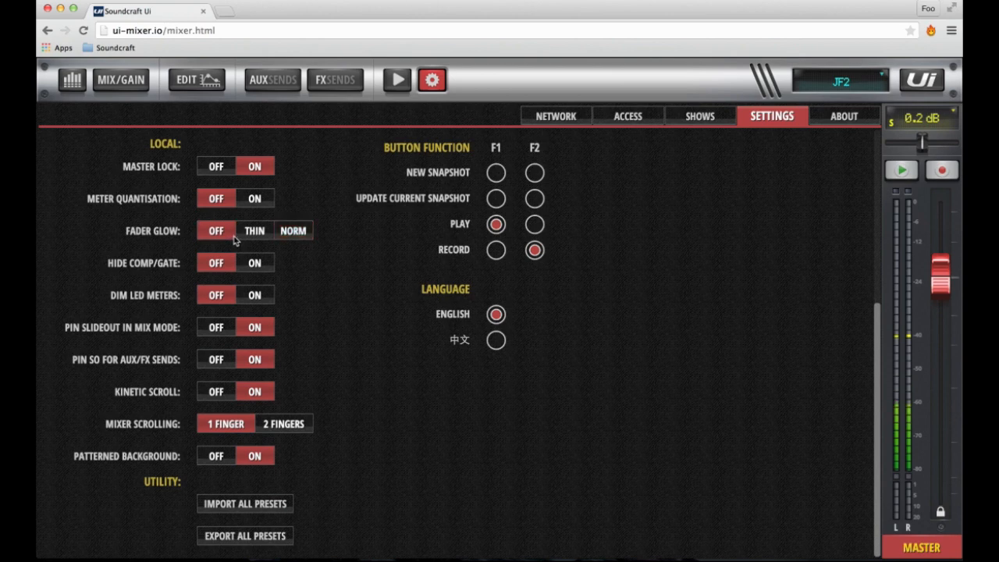
pyautogui.click(293, 230)
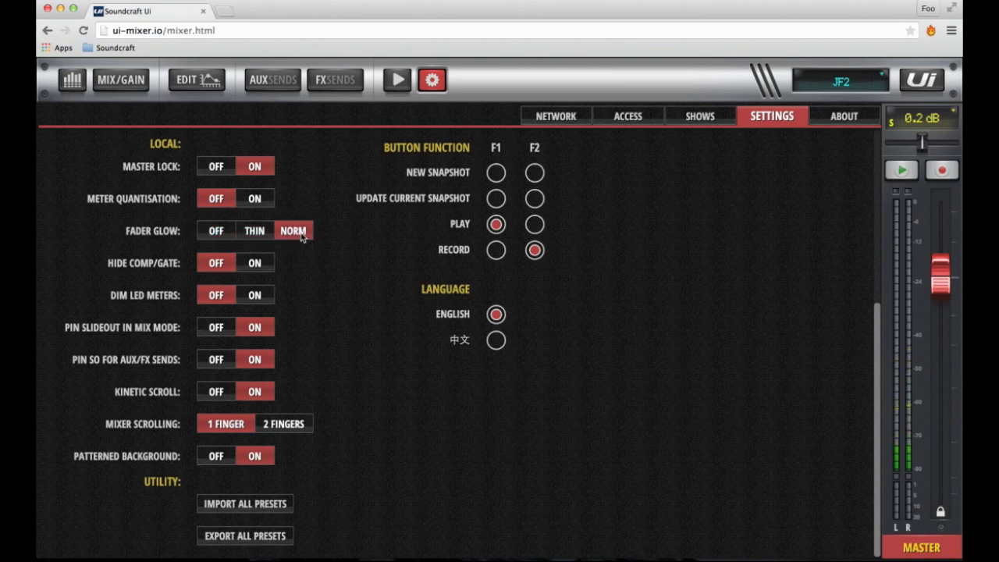
pyautogui.click(120, 79)
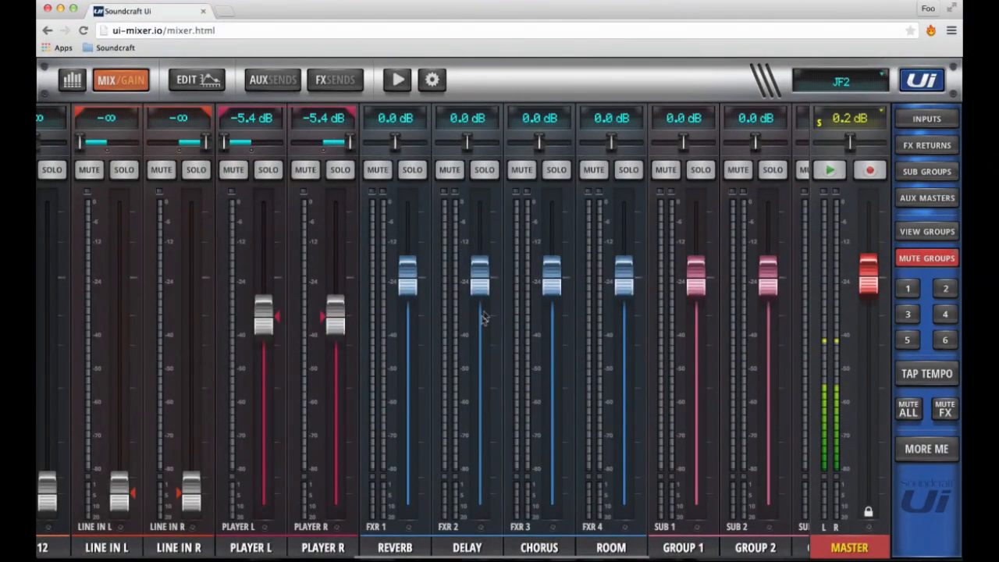
pyautogui.moveTo(562, 439)
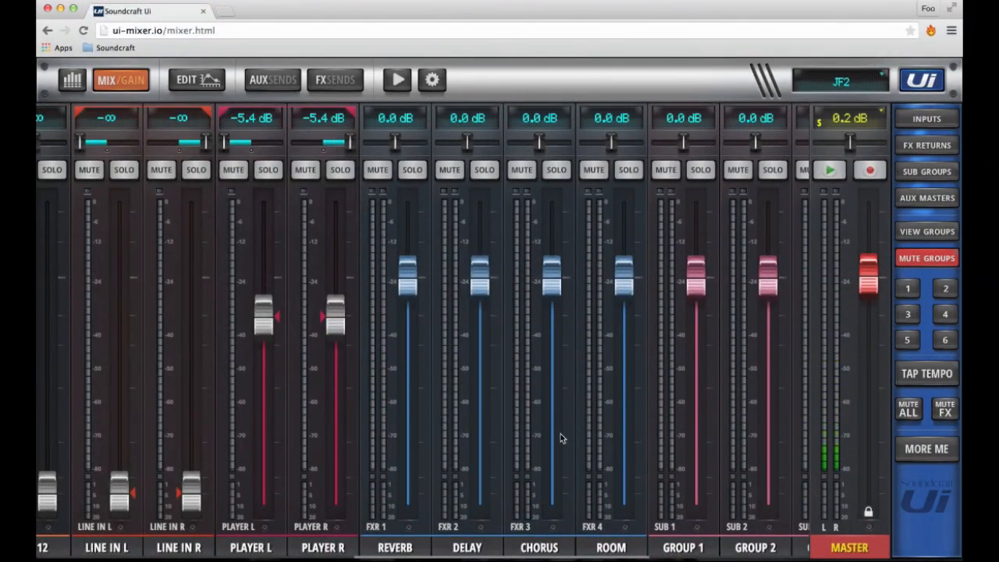
pyautogui.click(432, 80)
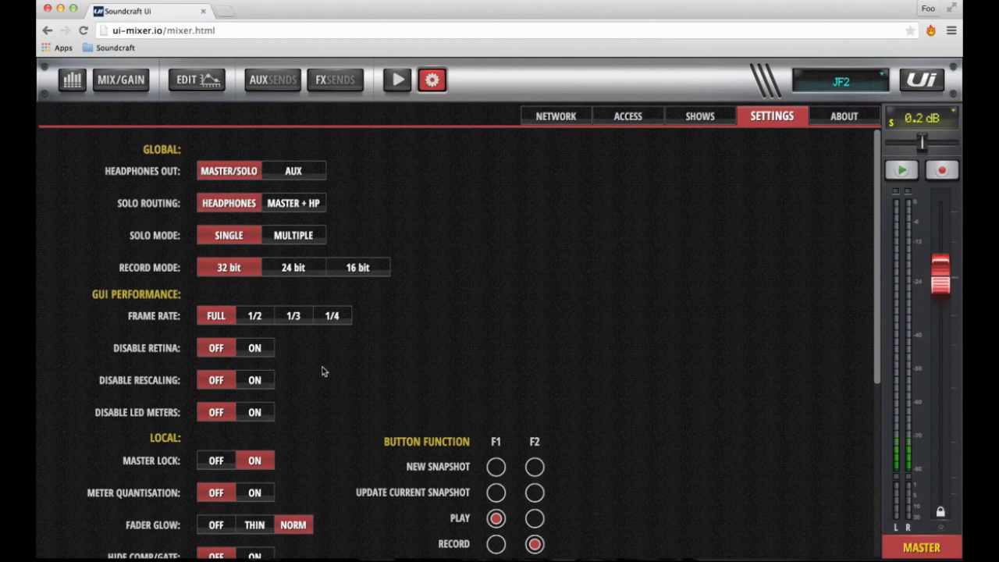
pyautogui.scroll(-3)
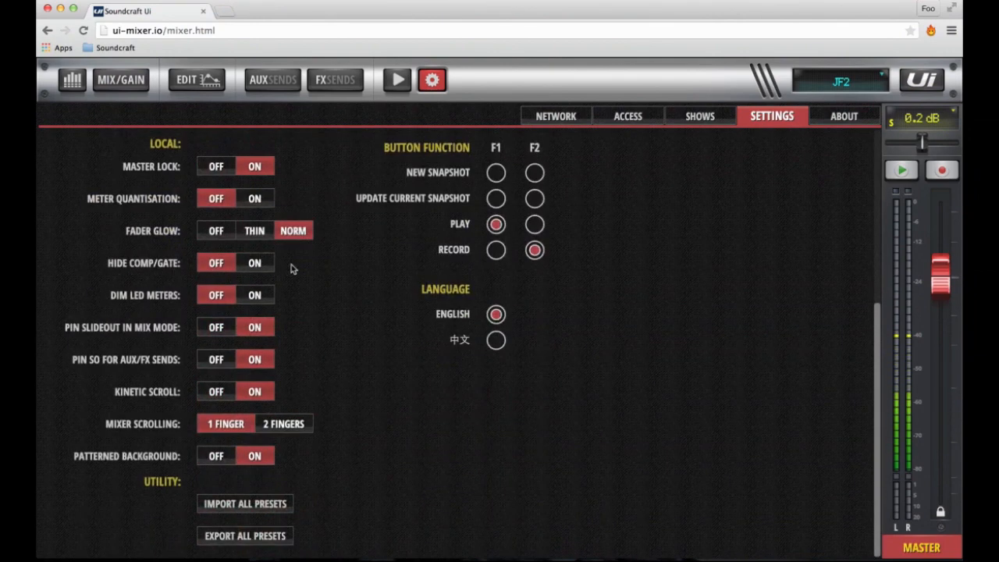
pyautogui.click(120, 80)
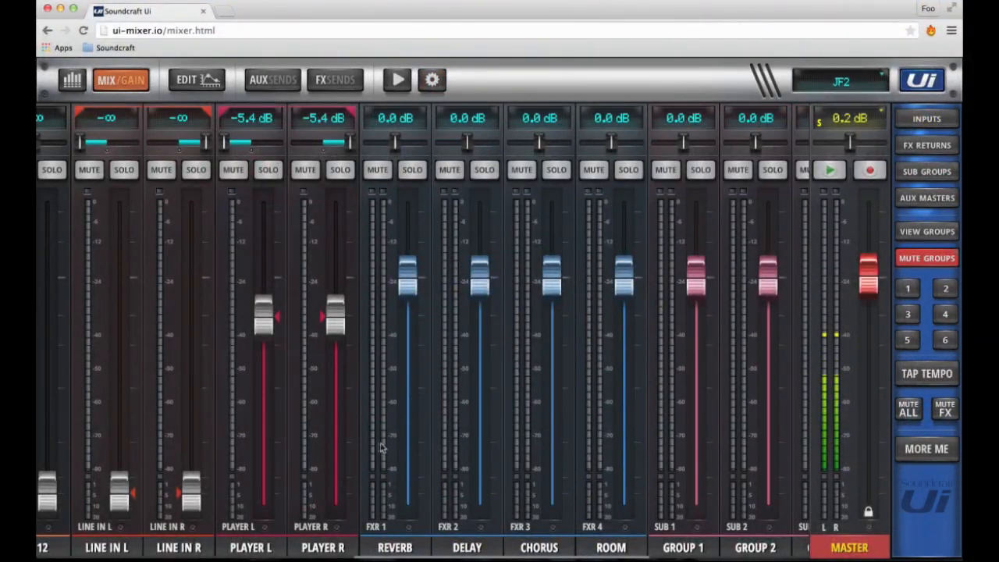
pyautogui.moveTo(397, 468)
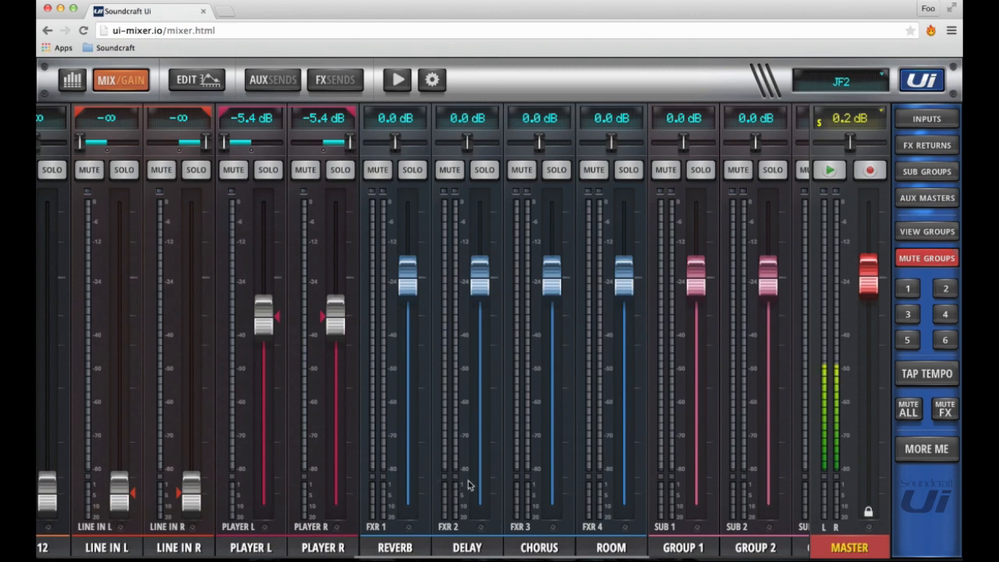
pyautogui.click(432, 80)
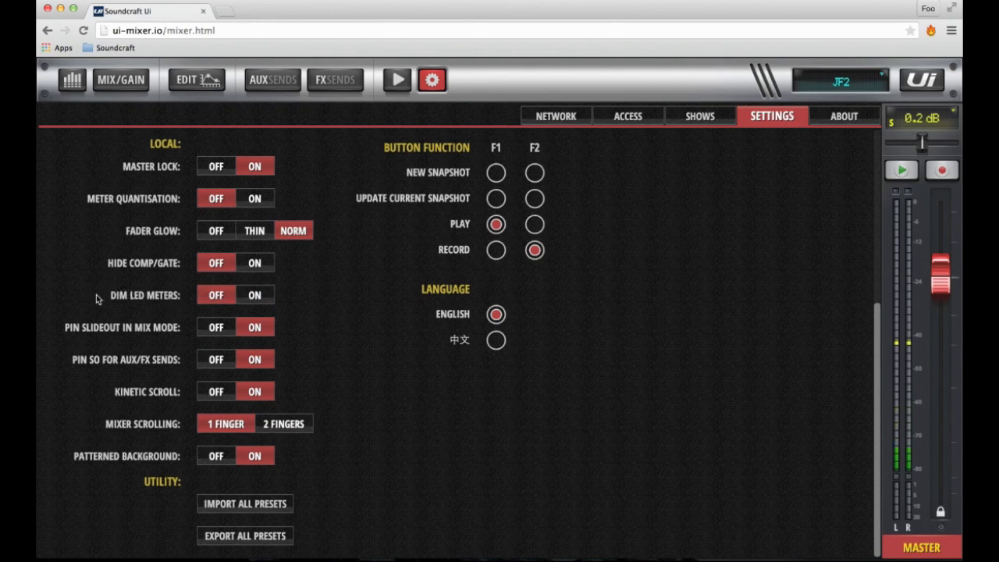
pyautogui.moveTo(160, 347)
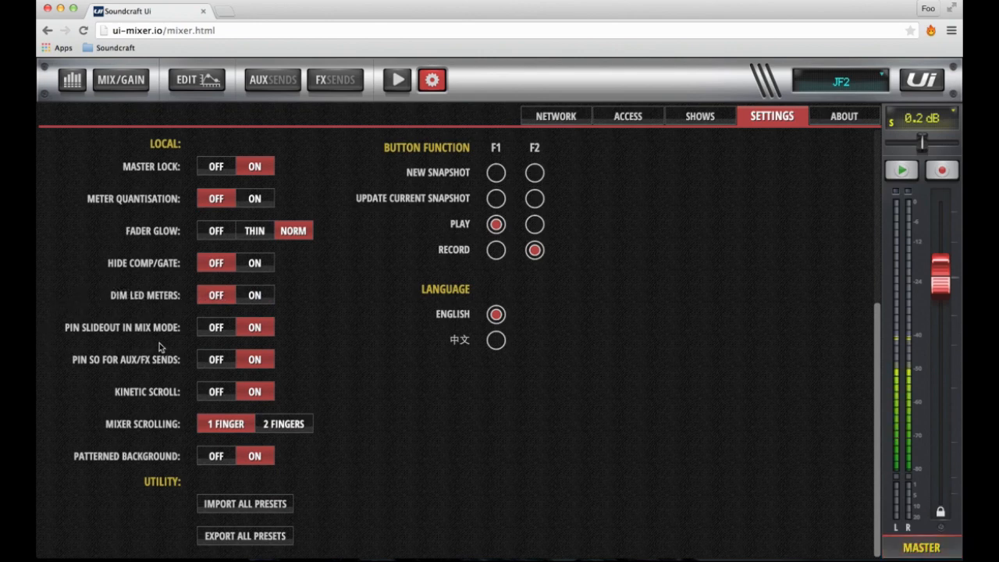
pyautogui.moveTo(166, 381)
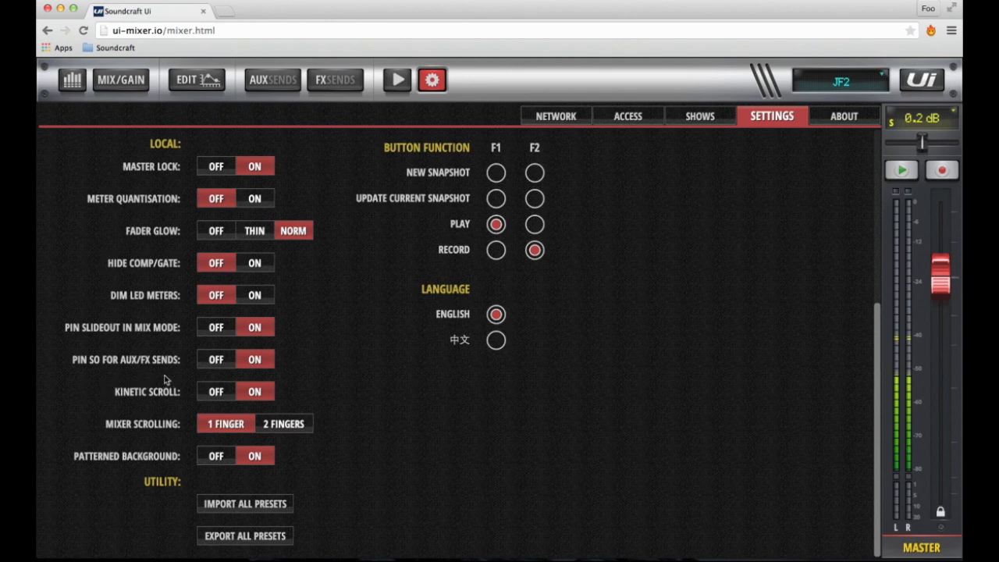
pyautogui.click(121, 80)
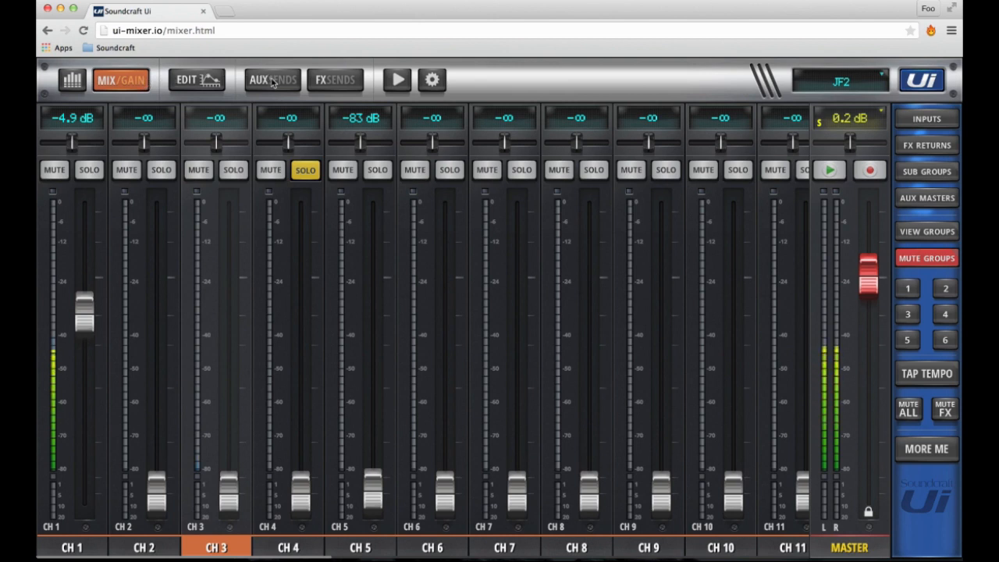
pyautogui.click(335, 80)
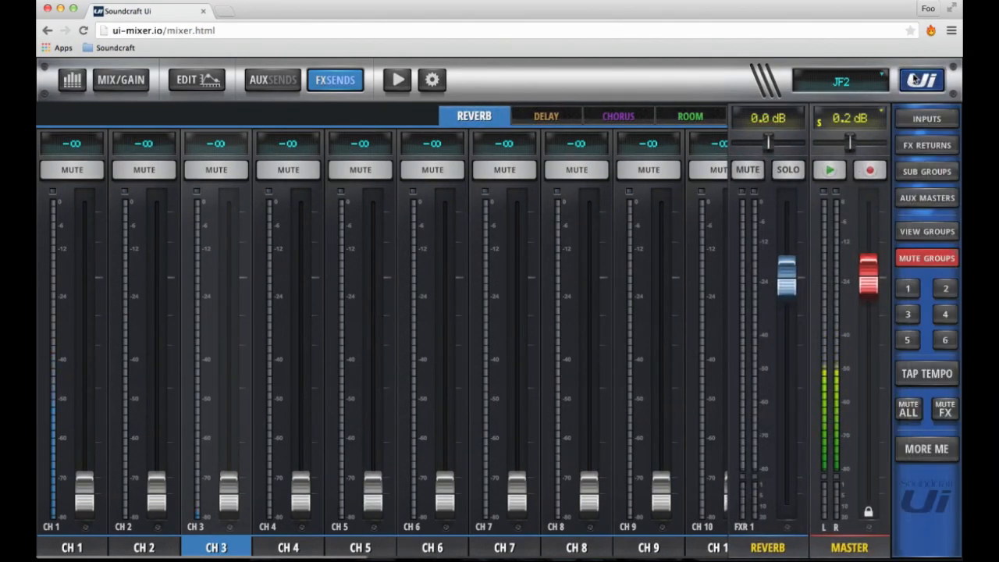
pyautogui.moveTo(464, 248)
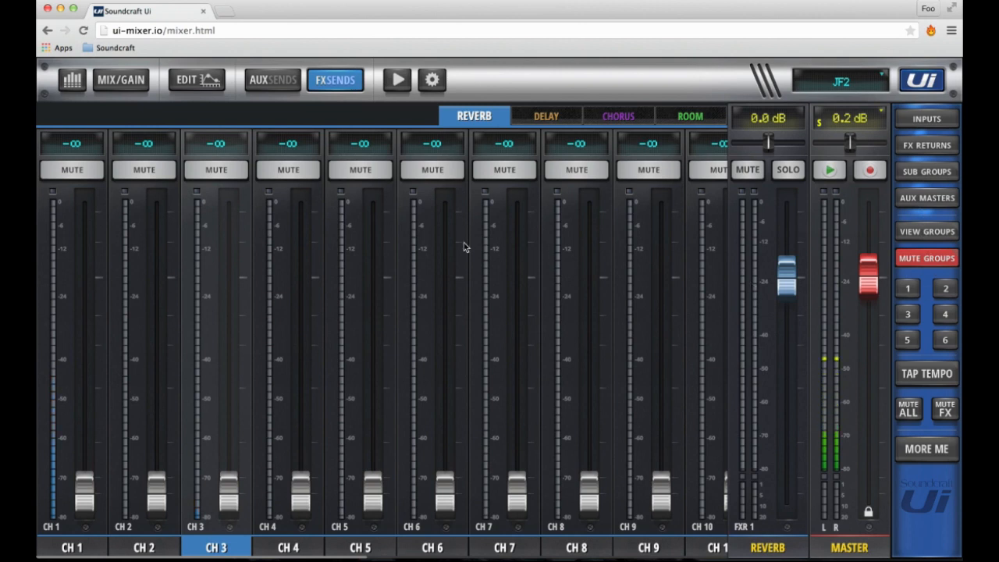
pyautogui.click(432, 80)
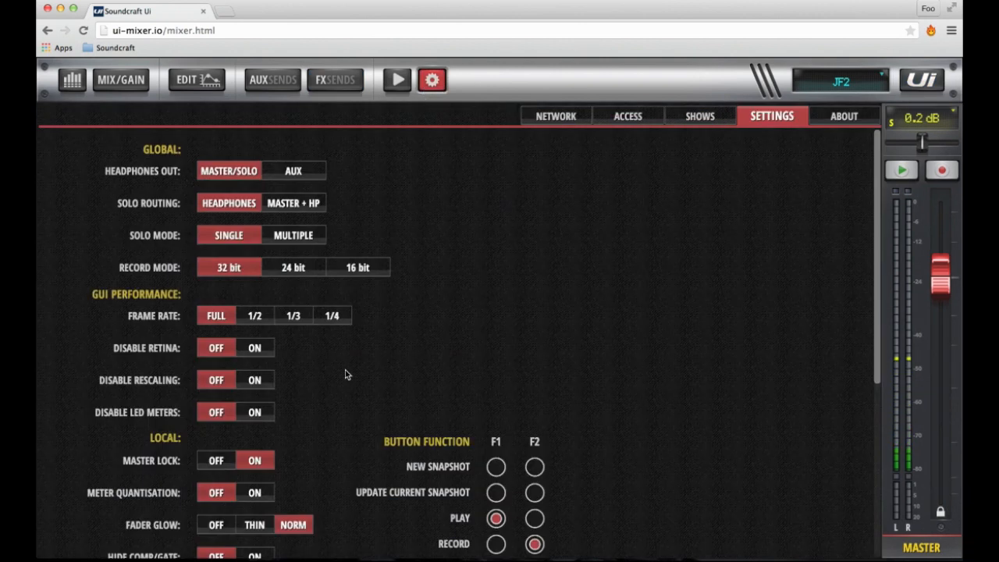
pyautogui.scroll(-3)
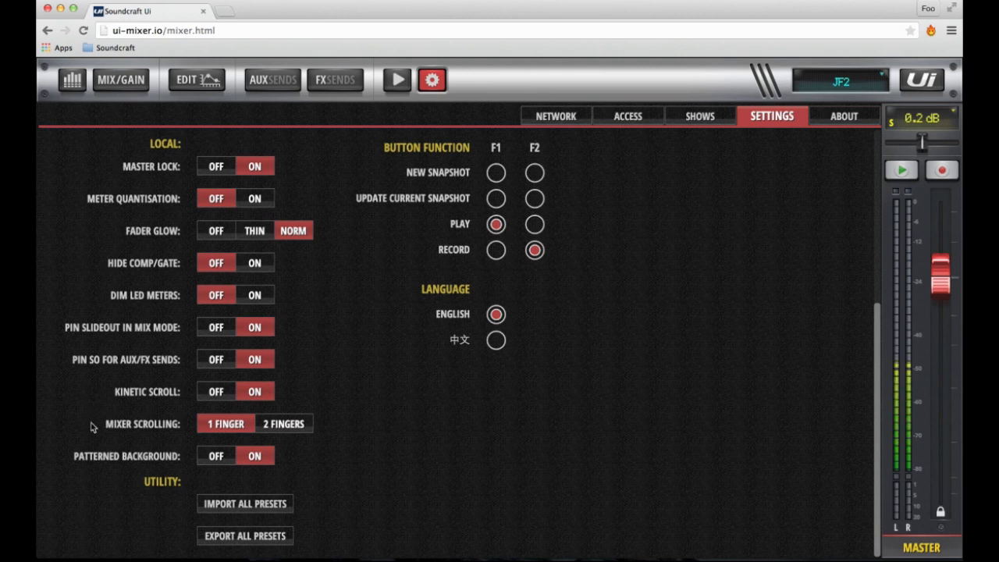
pyautogui.moveTo(63, 458)
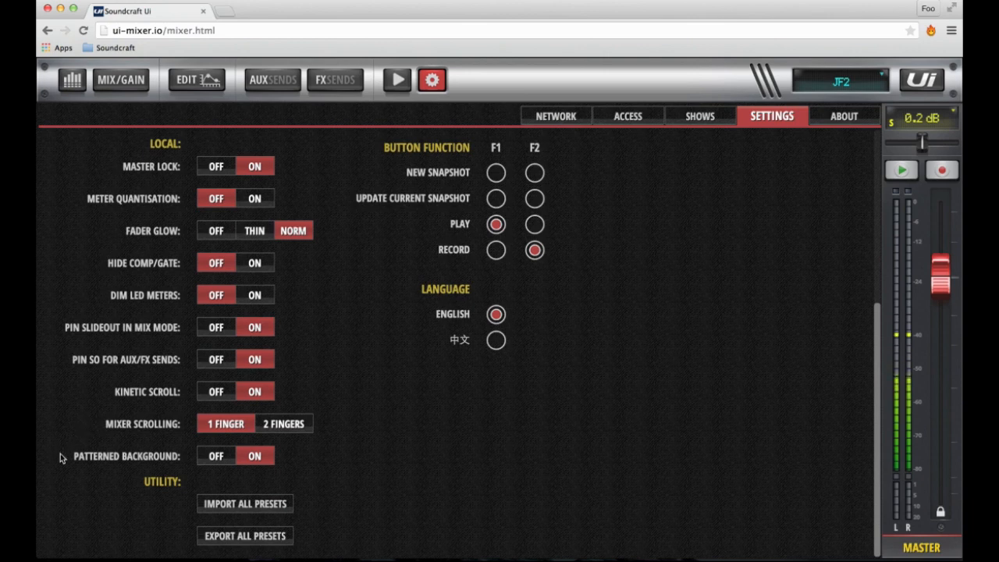
pyautogui.moveTo(362, 403)
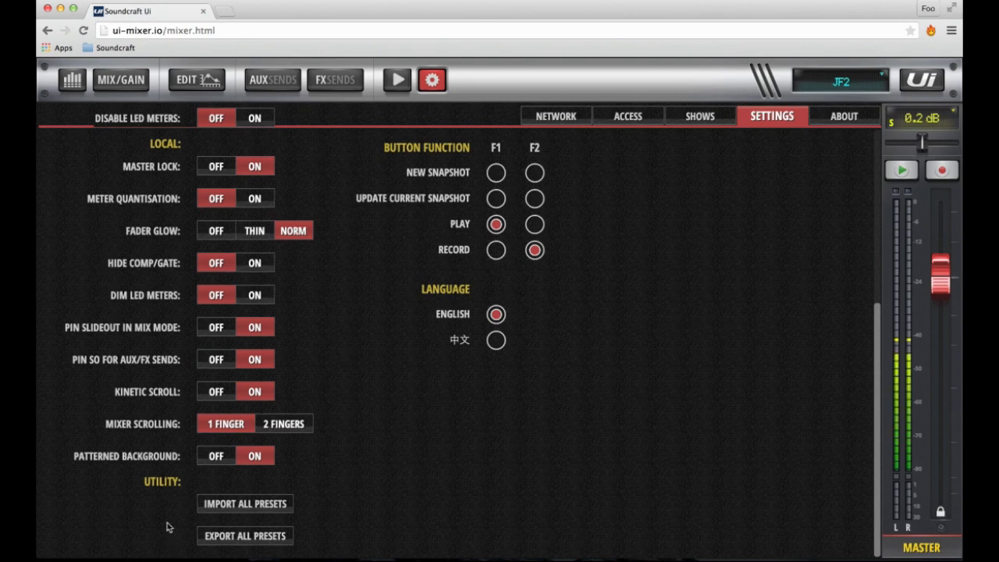
pyautogui.click(245, 503)
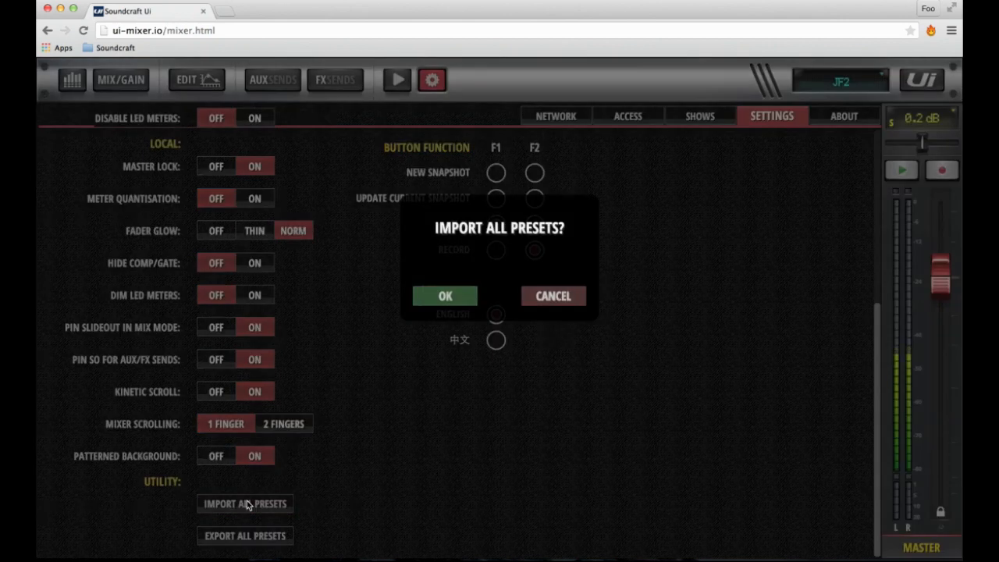
pyautogui.click(553, 296)
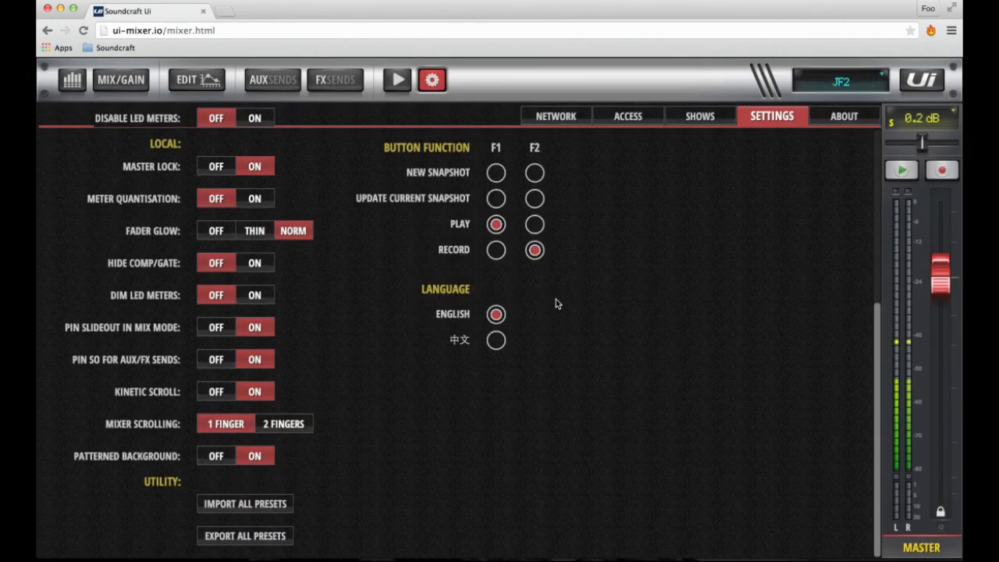
pyautogui.click(245, 536)
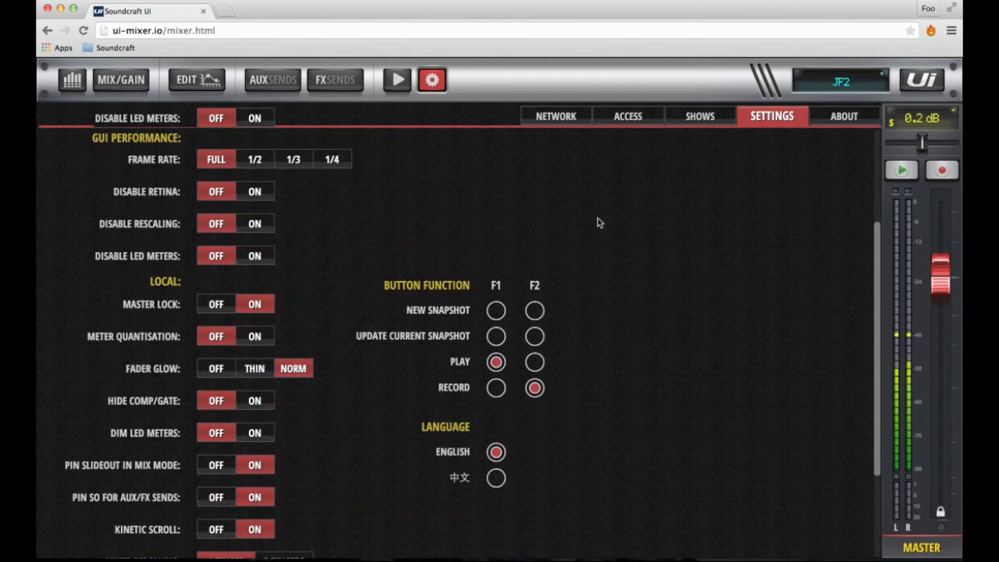
pyautogui.moveTo(535, 289)
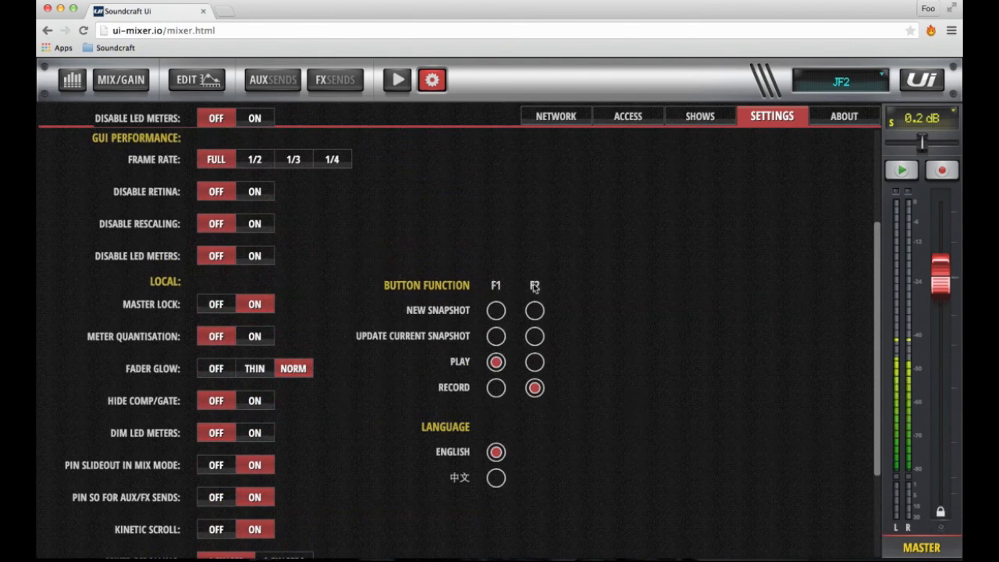
pyautogui.moveTo(890, 139)
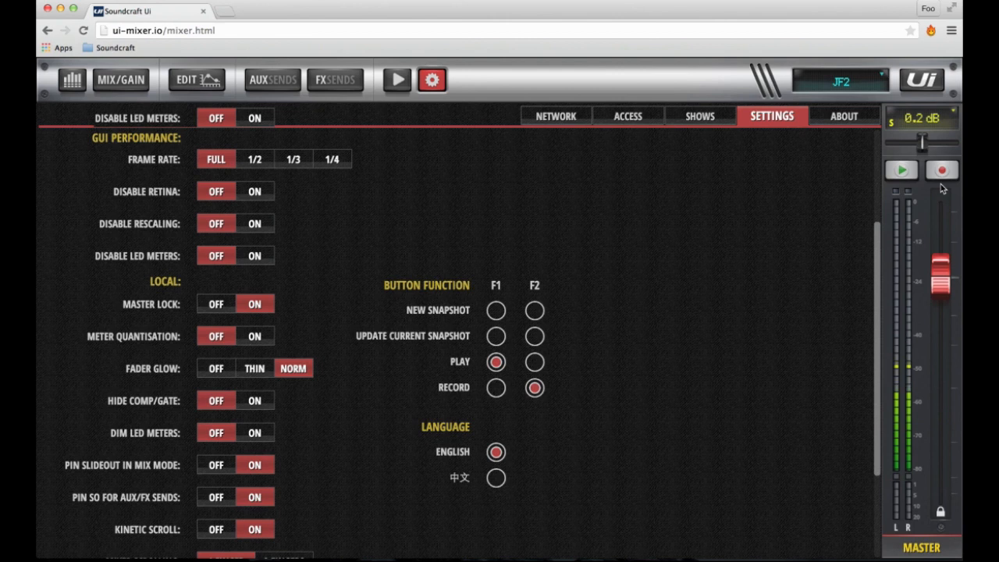
pyautogui.click(495, 310)
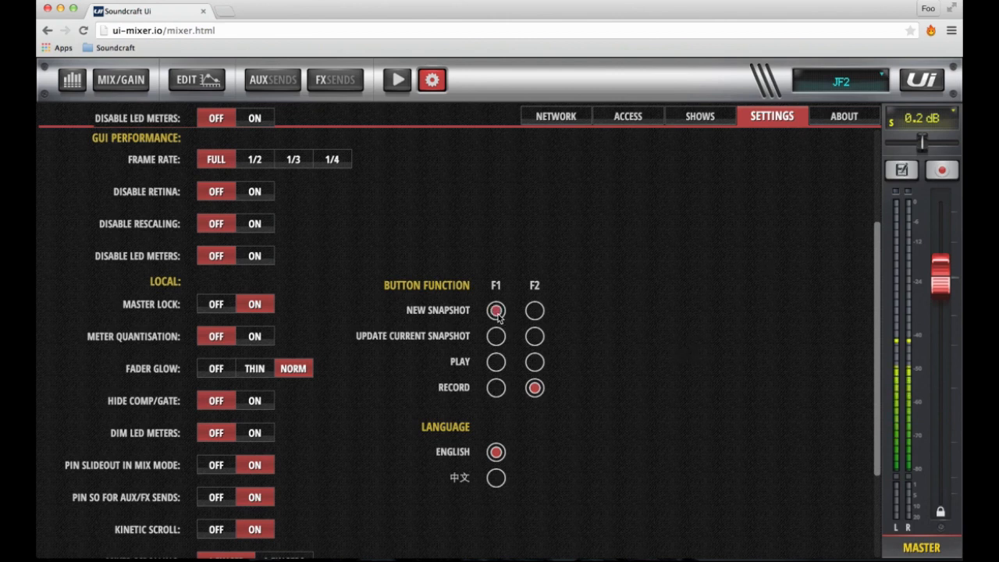
pyautogui.click(534, 336)
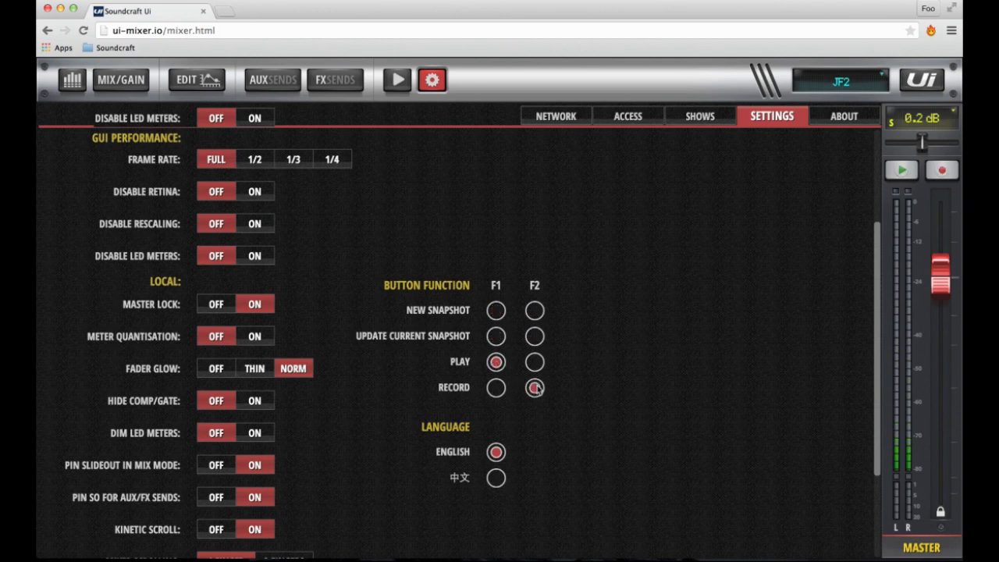
pyautogui.scroll(-3)
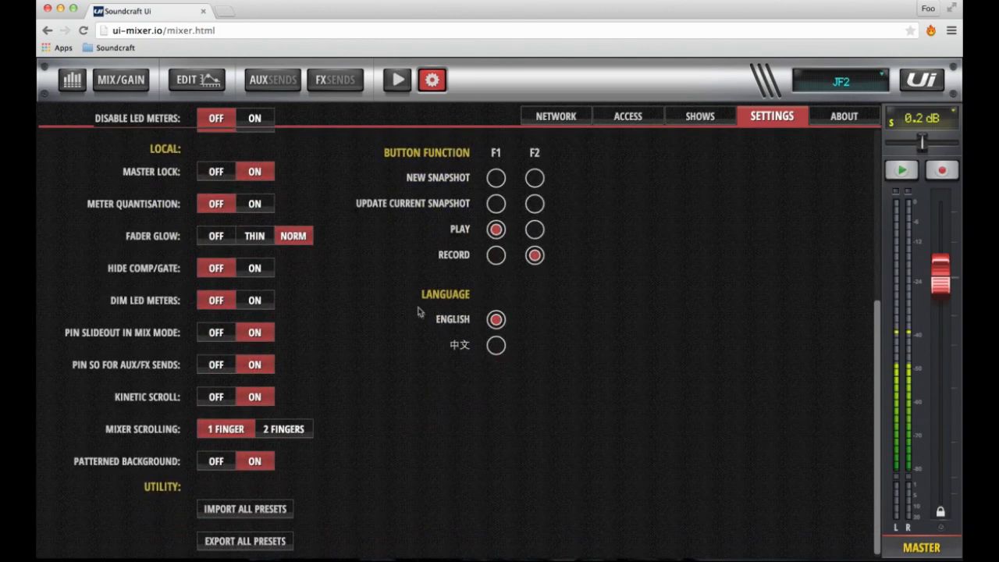